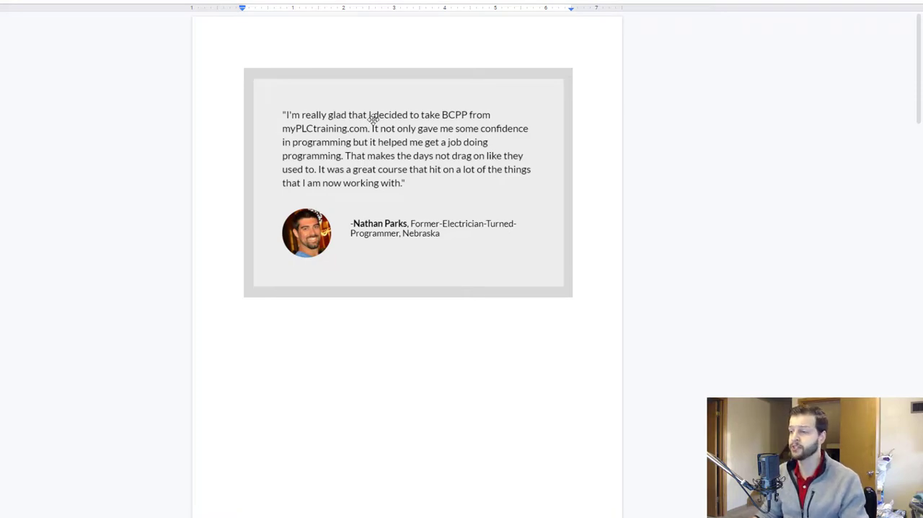
Select the Nathan Parks testimonial card image to show its layout options.
{"action": "left_click", "coordinate": [375, 119]}
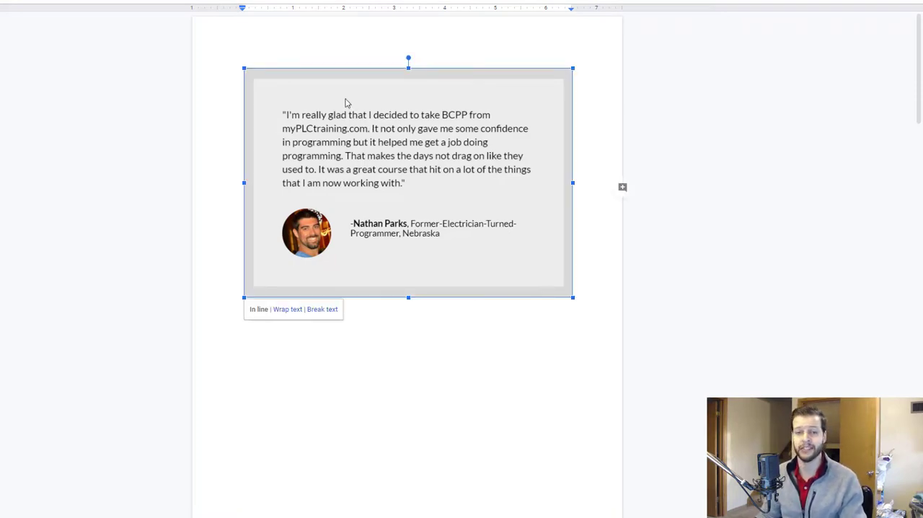
{"action": "mouse_move", "coordinate": [264, 169]}
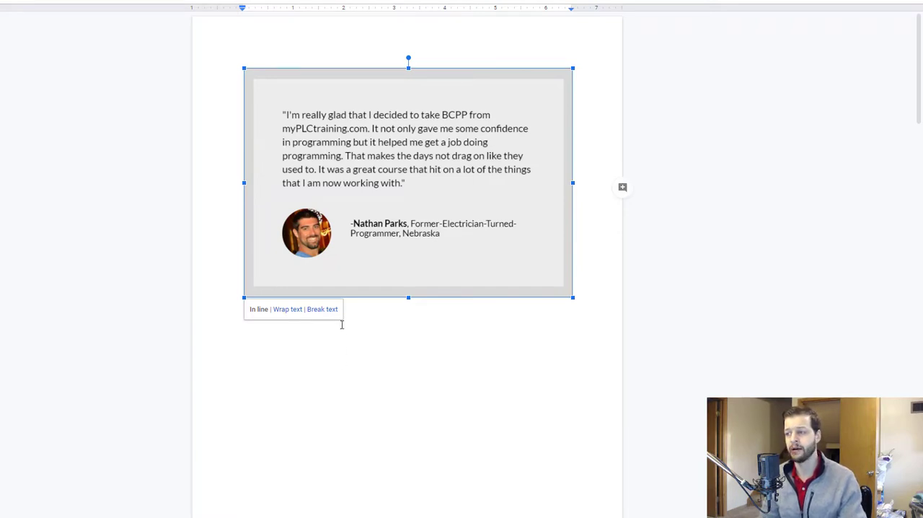
{"action": "left_click", "coordinate": [339, 320]}
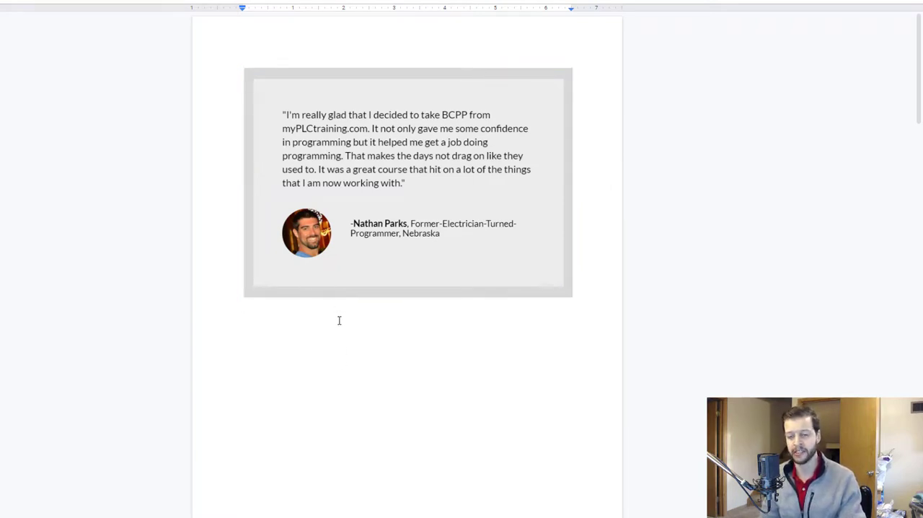
{"action": "mouse_move", "coordinate": [308, 349]}
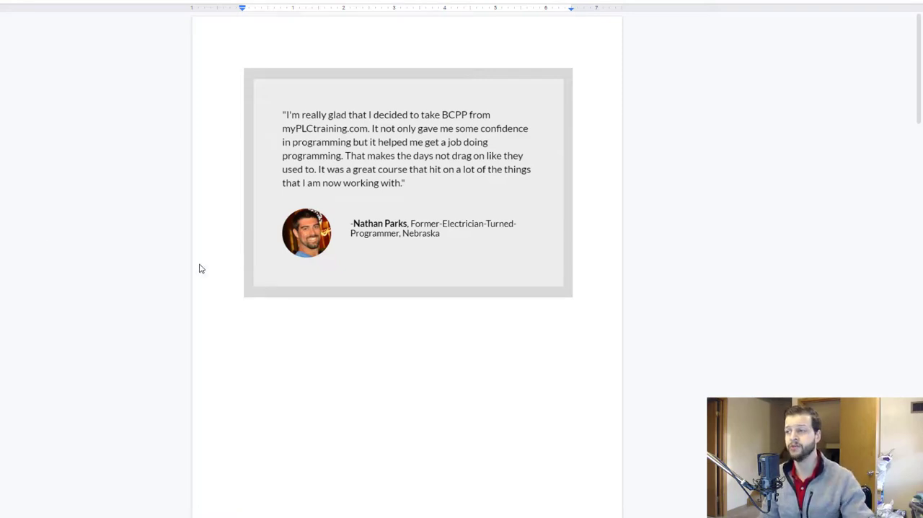
{"action": "mouse_move", "coordinate": [337, 251]}
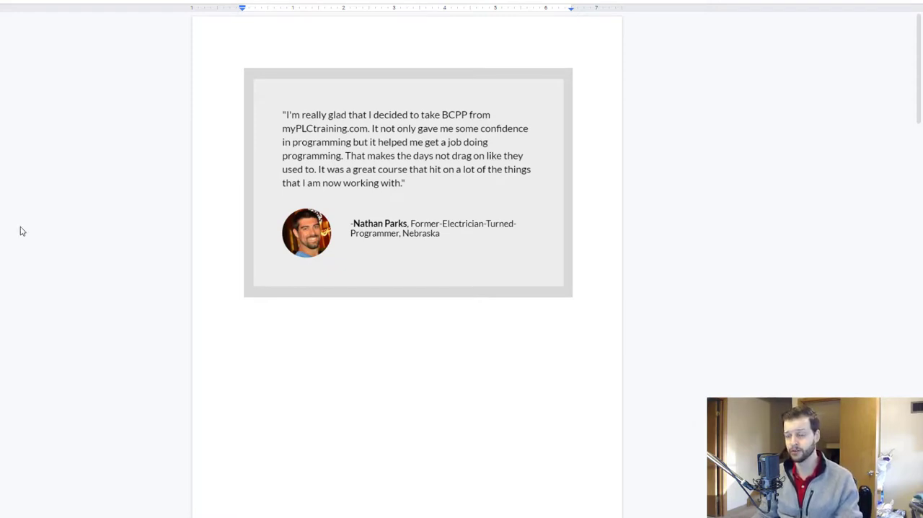
{"action": "left_click", "coordinate": [407, 180]}
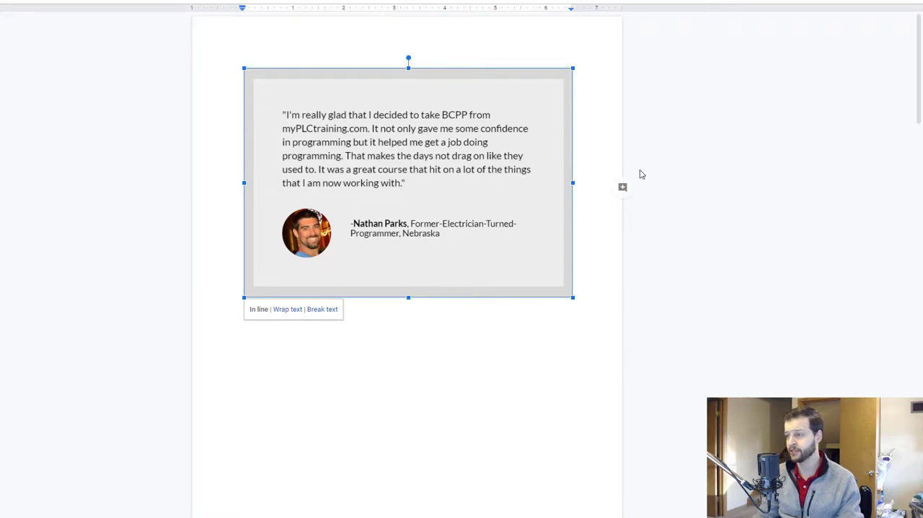
{"action": "mouse_move", "coordinate": [525, 157]}
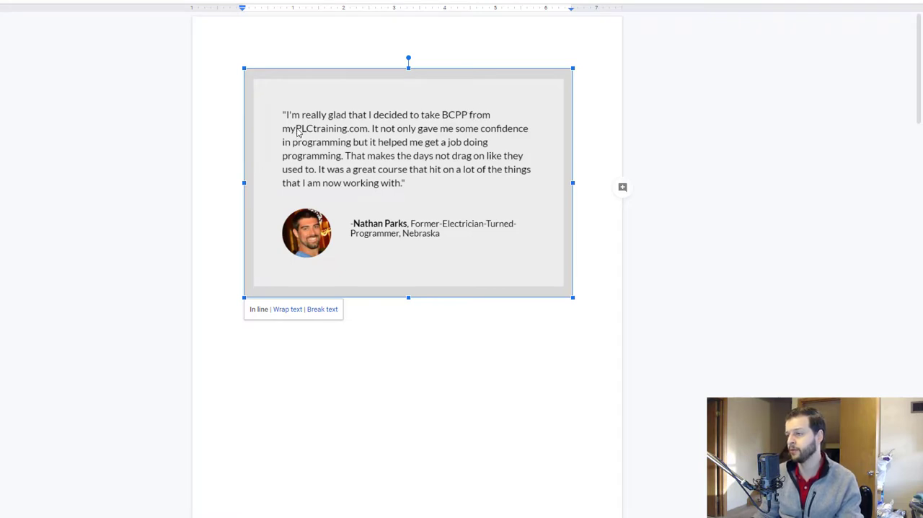
{"action": "mouse_move", "coordinate": [427, 132]}
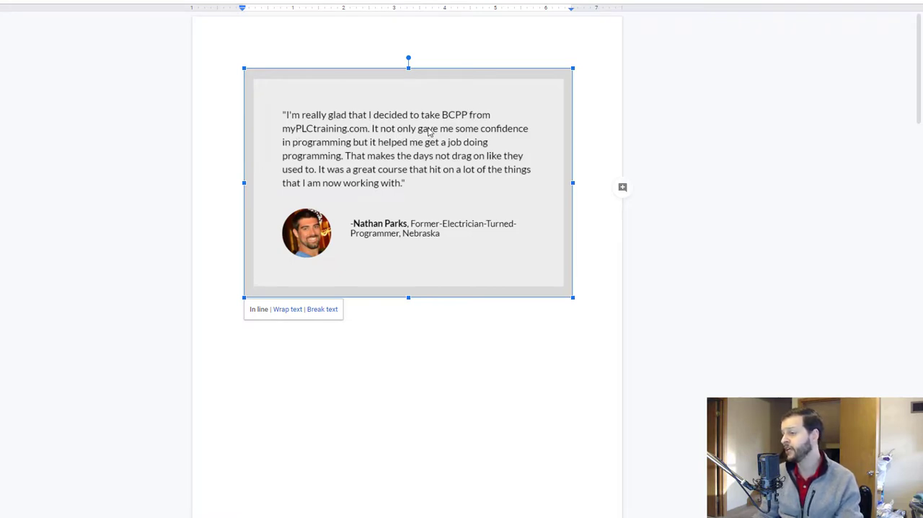
{"action": "mouse_move", "coordinate": [360, 145]}
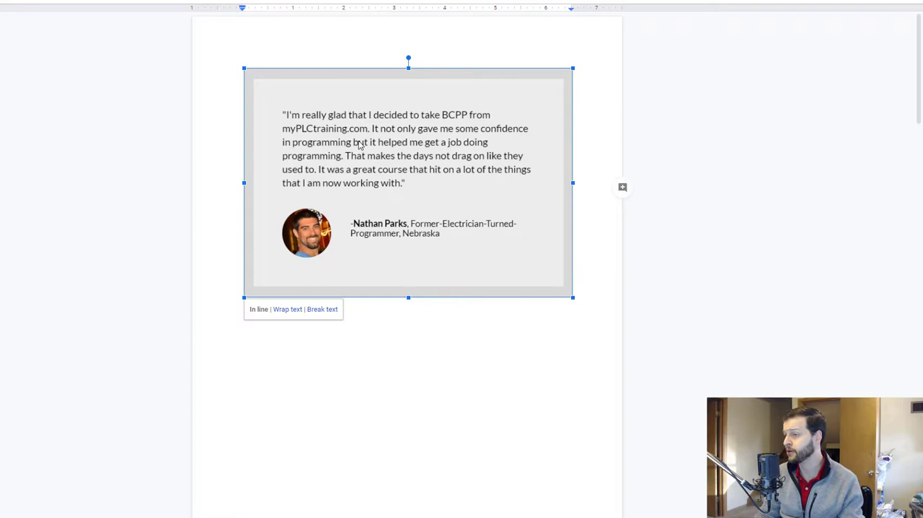
{"action": "mouse_move", "coordinate": [335, 161]}
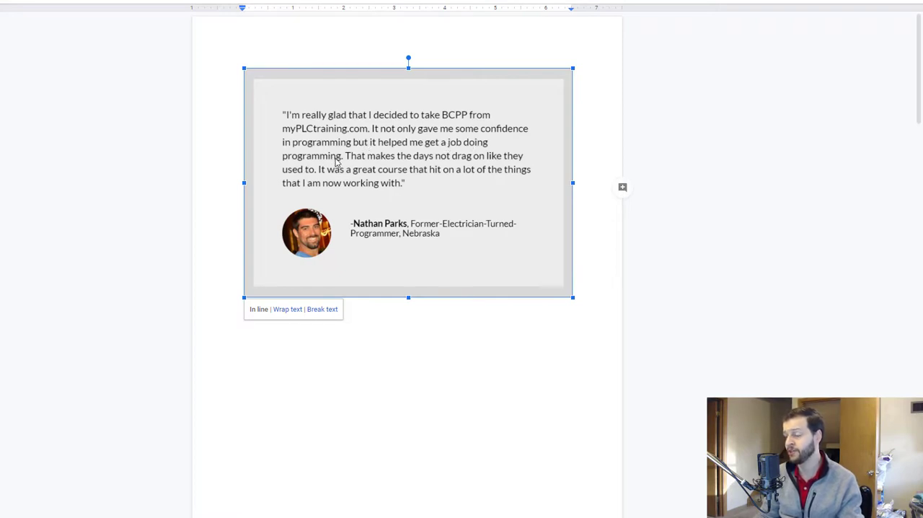
{"action": "mouse_move", "coordinate": [352, 156]}
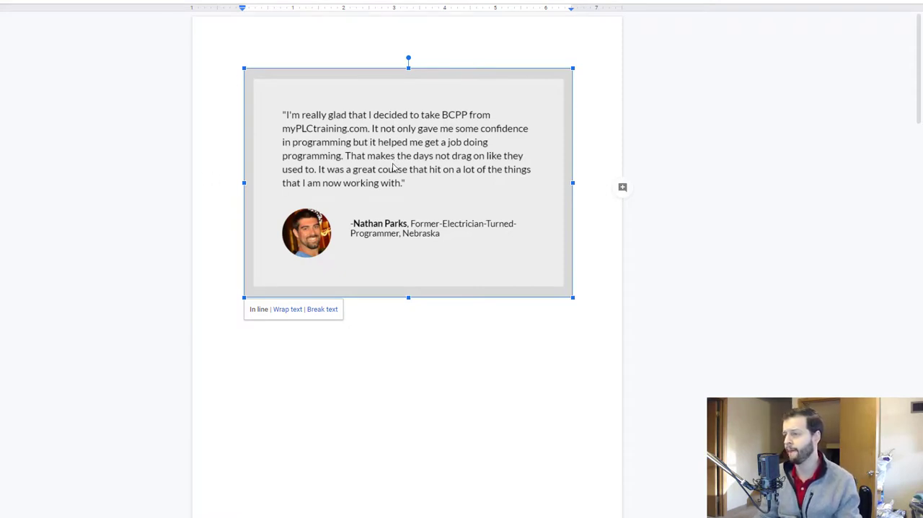
{"action": "mouse_move", "coordinate": [380, 160]}
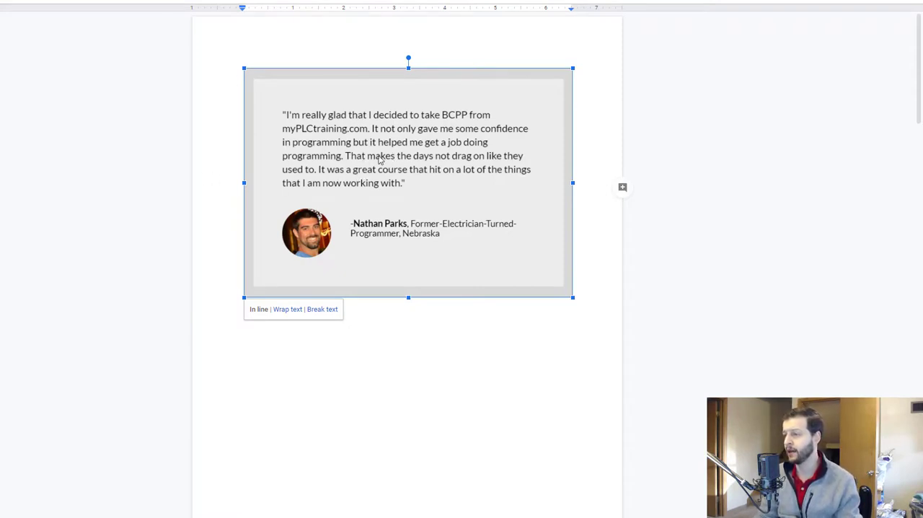
{"action": "mouse_move", "coordinate": [324, 173]}
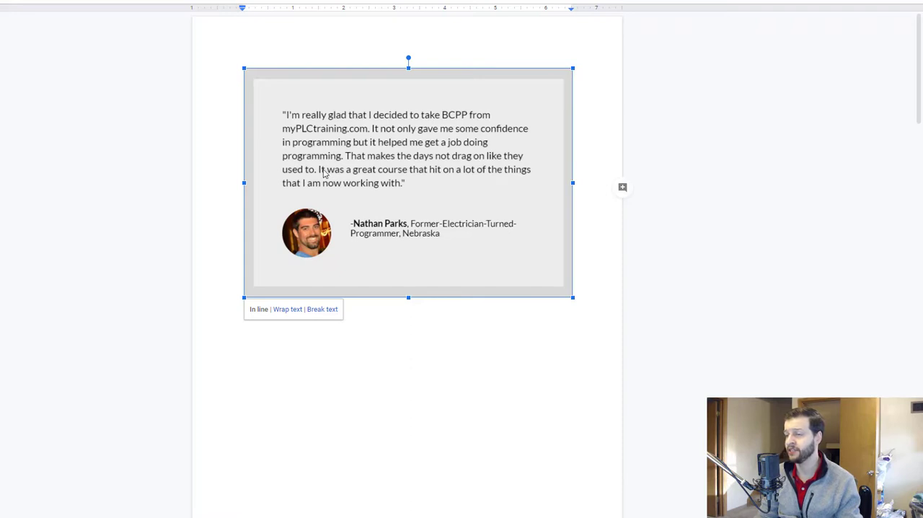
{"action": "mouse_move", "coordinate": [418, 288]}
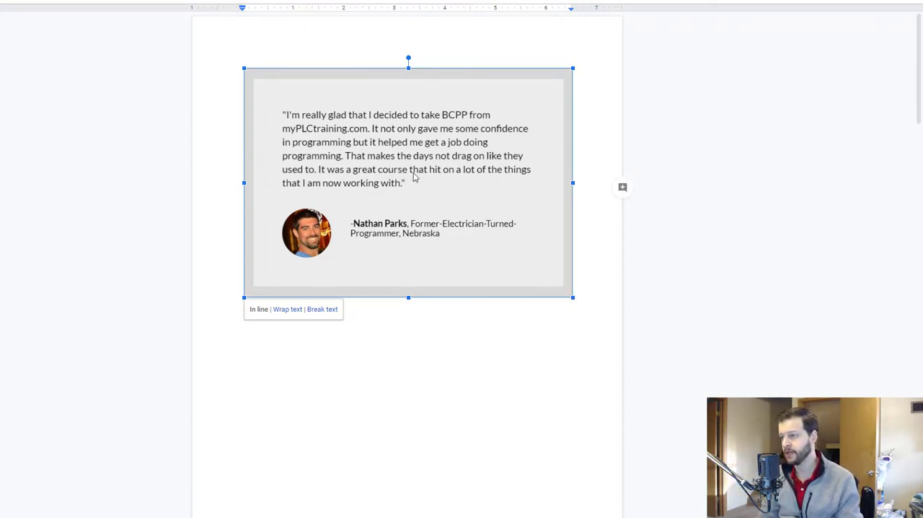
{"action": "mouse_move", "coordinate": [279, 248]}
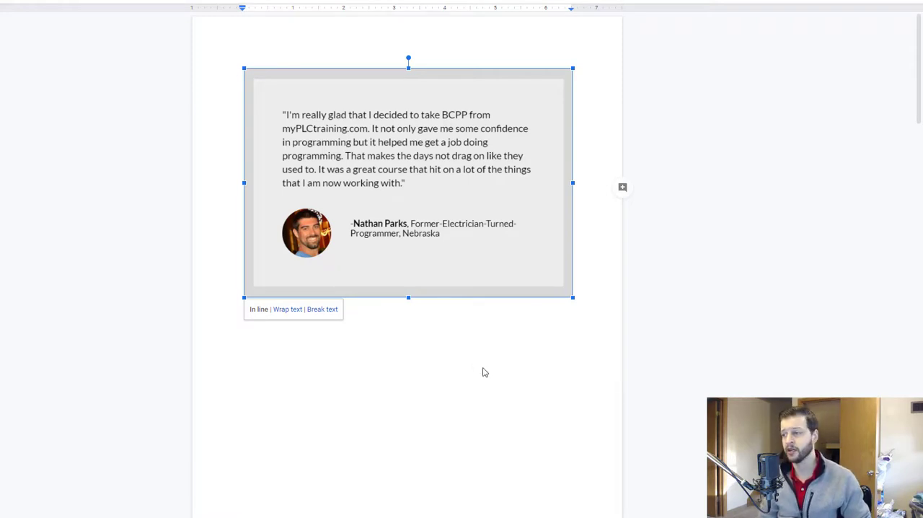
Scroll down to the LinkedIn post screenshot starting on page two.
{"action": "scroll", "scroll_direction": "down", "scroll_amount": 3}
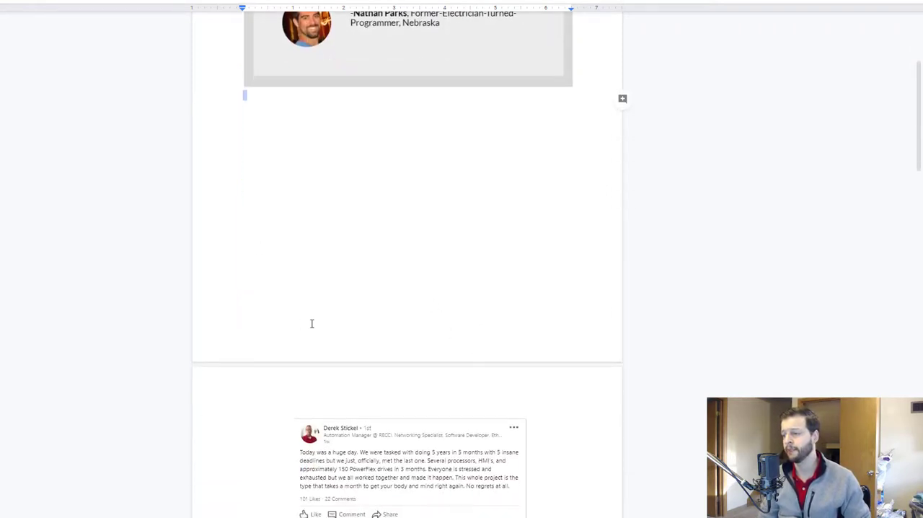
Scroll further so the LinkedIn post and its comment replies are fully visible.
{"action": "scroll", "scroll_direction": "down", "scroll_amount": 3}
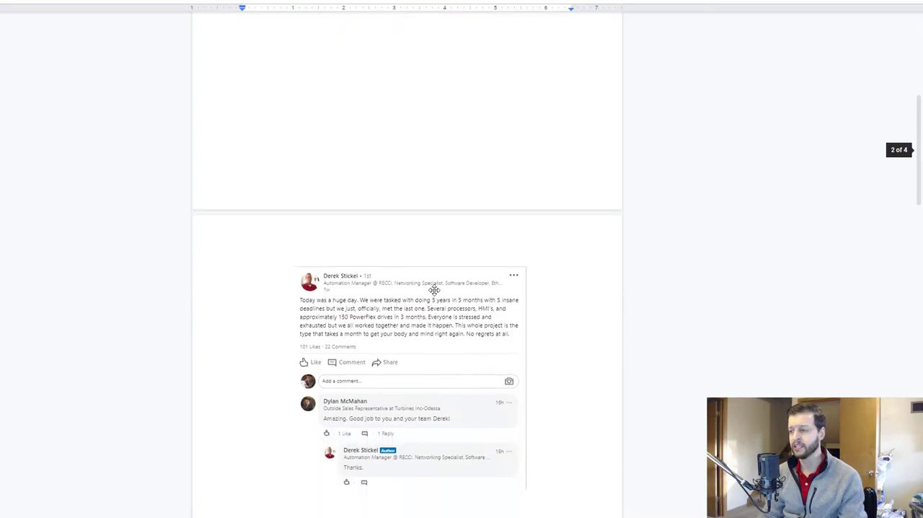
{"action": "mouse_move", "coordinate": [398, 289]}
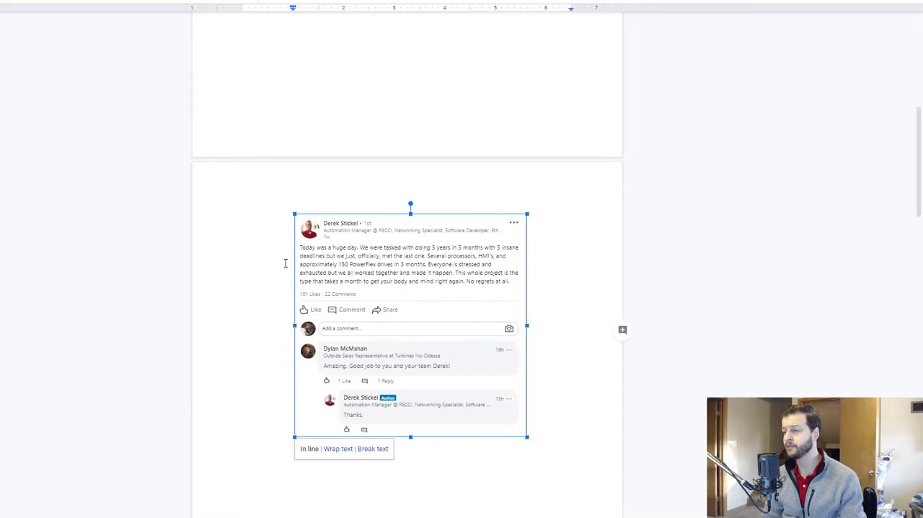
{"action": "mouse_move", "coordinate": [454, 250]}
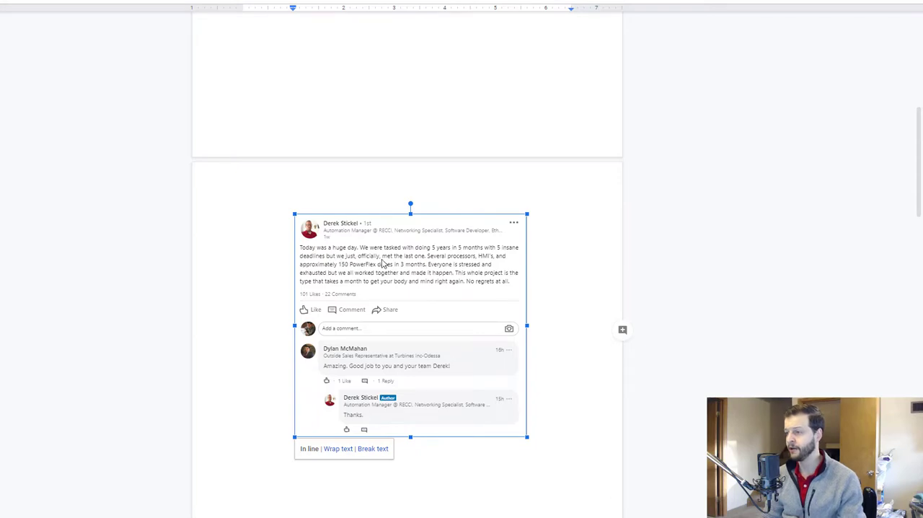
{"action": "mouse_move", "coordinate": [414, 262]}
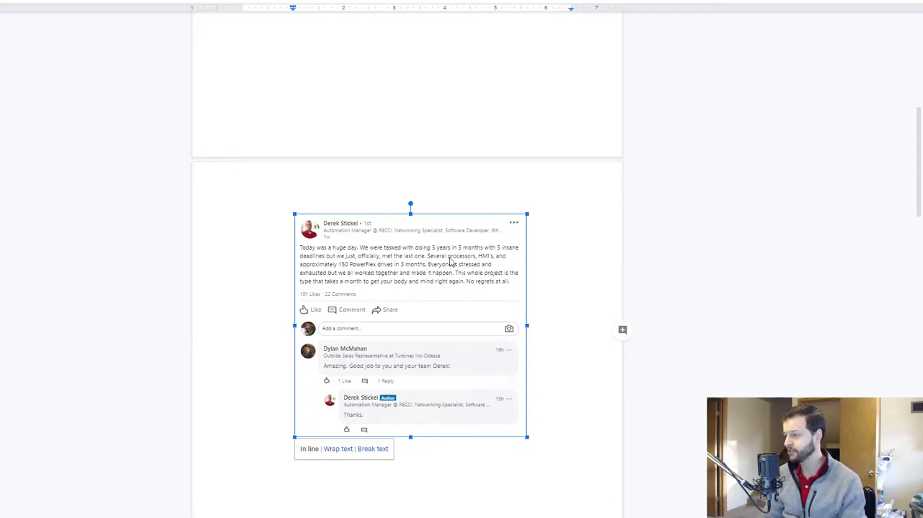
{"action": "mouse_move", "coordinate": [355, 270]}
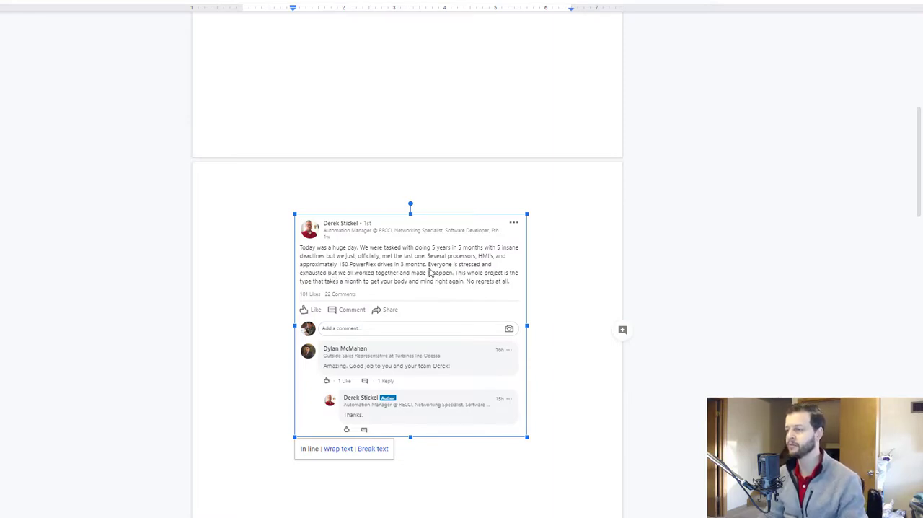
{"action": "mouse_move", "coordinate": [323, 285]}
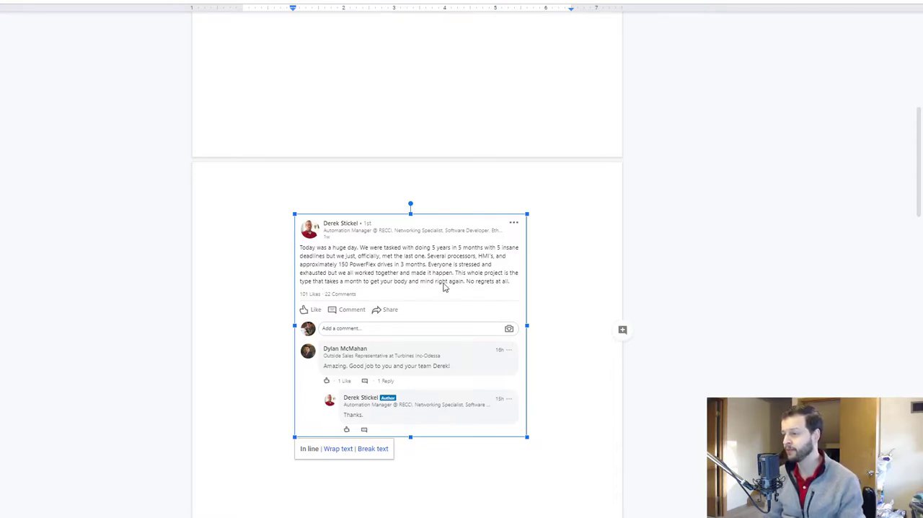
{"action": "mouse_move", "coordinate": [382, 292]}
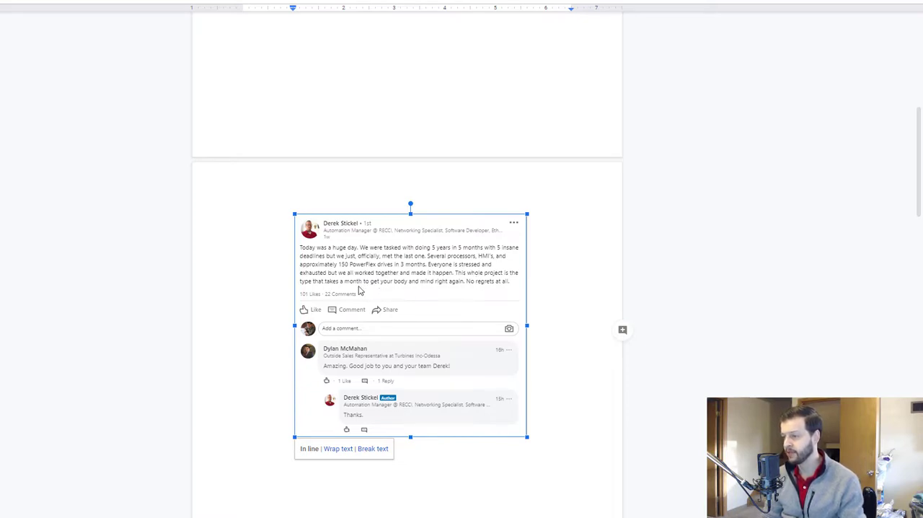
{"action": "mouse_move", "coordinate": [460, 290]}
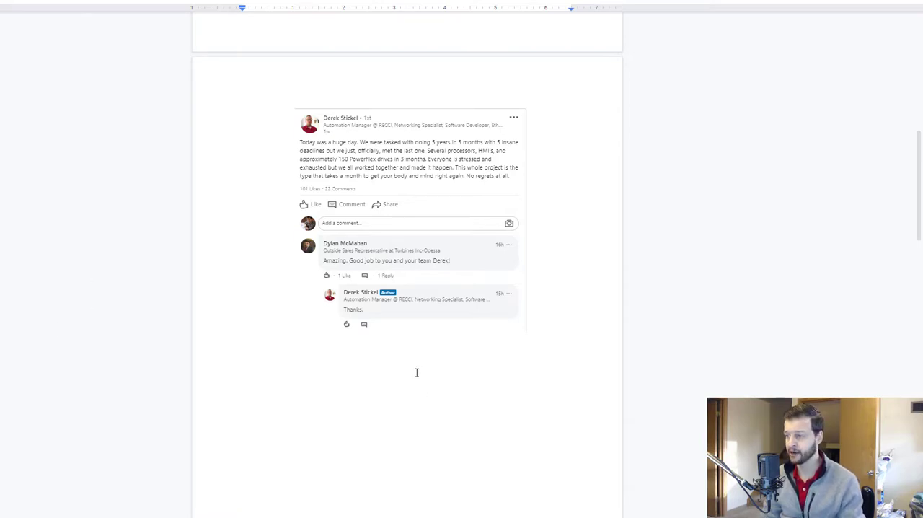
Scroll to the motors LinkedIn post with the factory-floor photo and click the page.
{"action": "scroll", "scroll_direction": "down", "scroll_amount": 3}
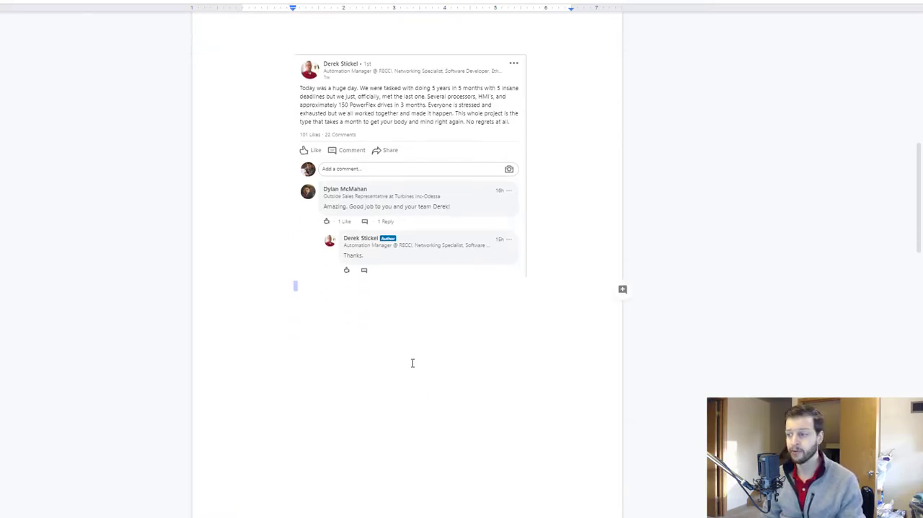
{"action": "scroll", "scroll_direction": "down", "scroll_amount": 3}
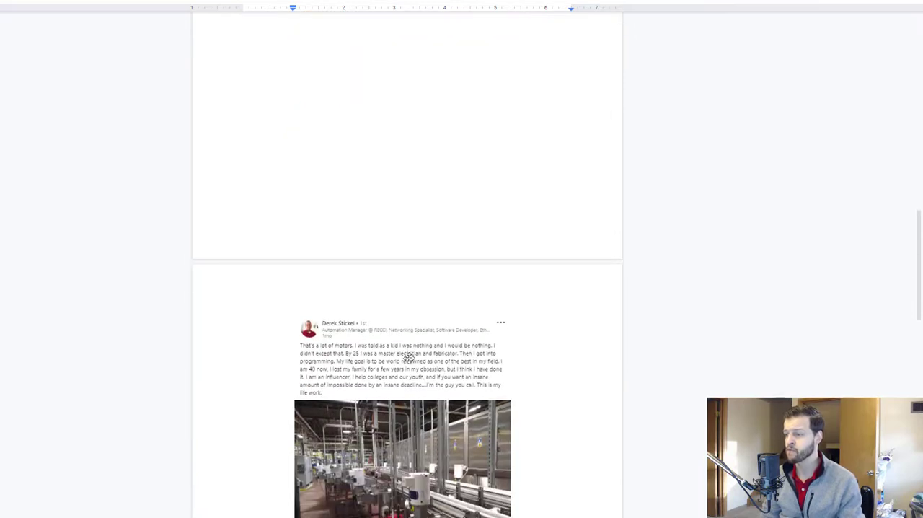
{"action": "scroll", "scroll_direction": "down", "scroll_amount": 3}
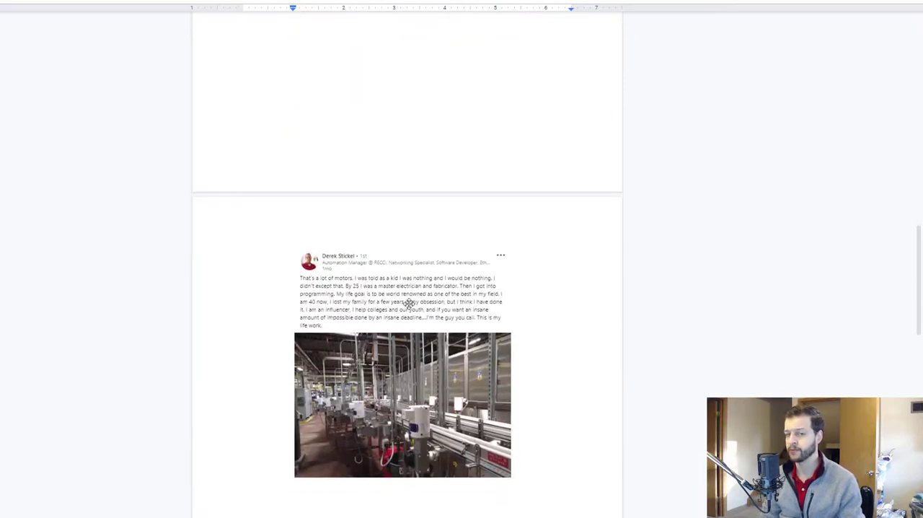
{"action": "left_click", "coordinate": [402, 404]}
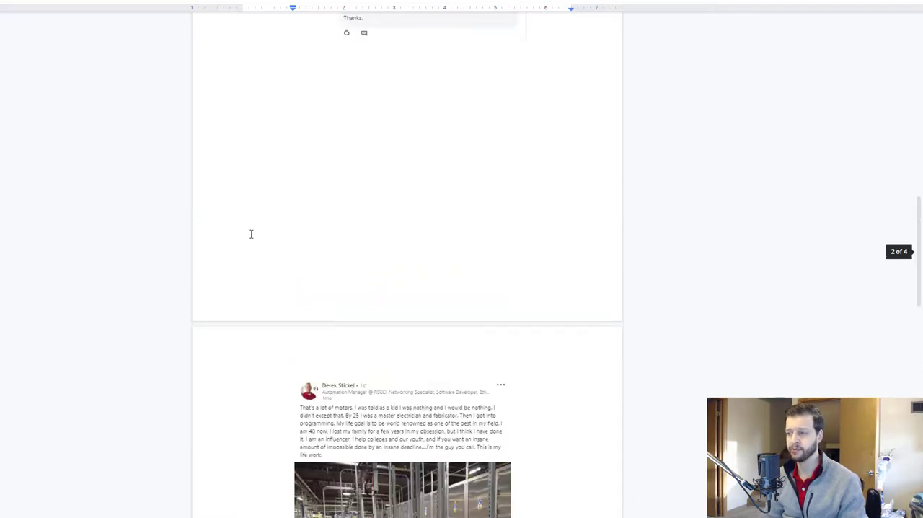
{"action": "scroll", "scroll_direction": "down", "scroll_amount": 3}
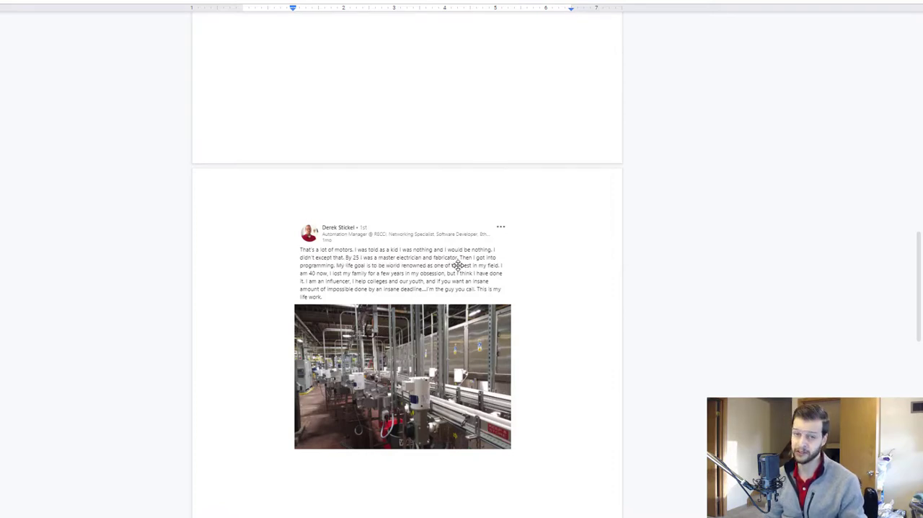
{"action": "mouse_move", "coordinate": [517, 267]}
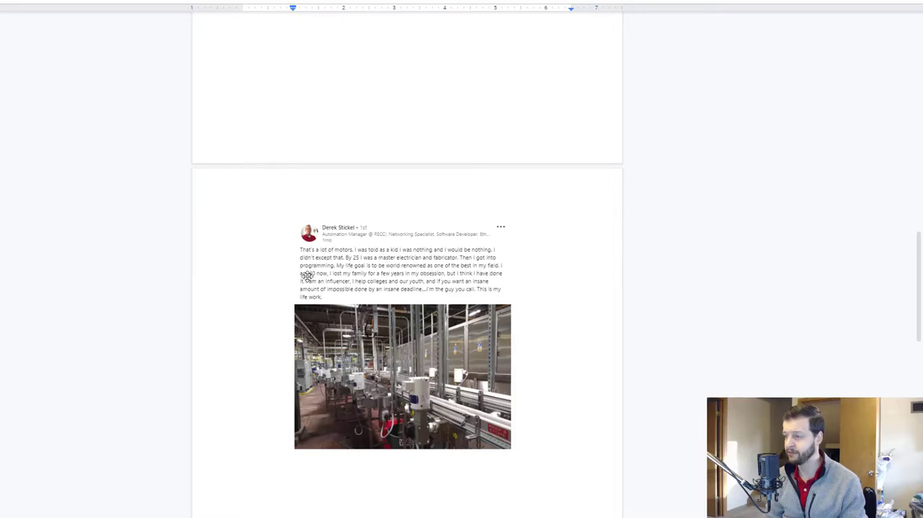
{"action": "mouse_move", "coordinate": [353, 280]}
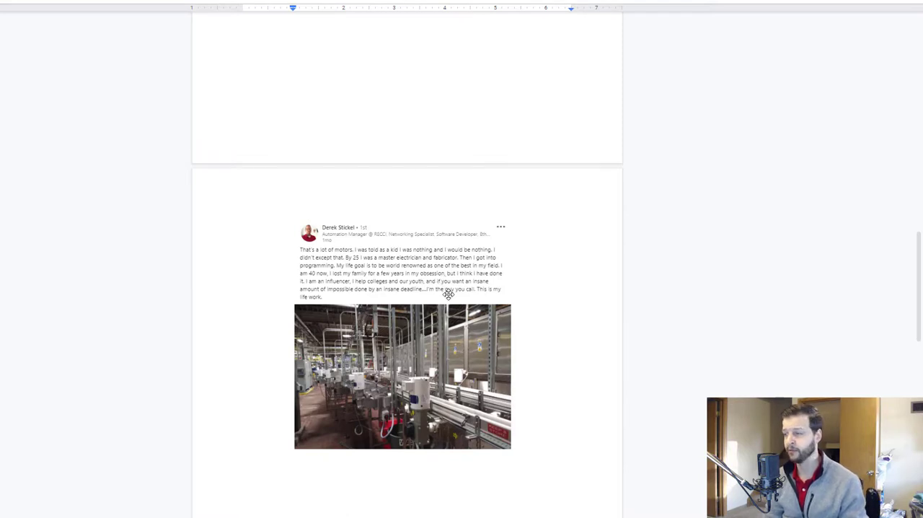
{"action": "mouse_move", "coordinate": [381, 286]}
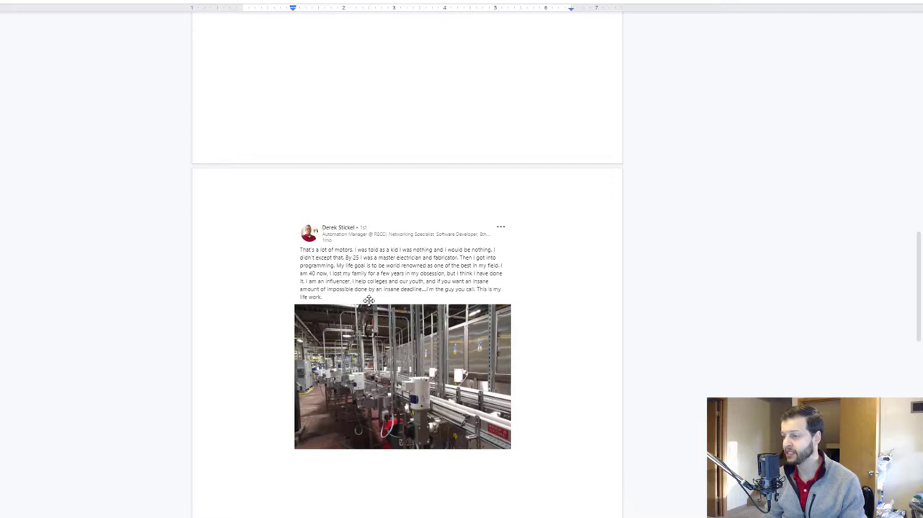
{"action": "mouse_move", "coordinate": [420, 299]}
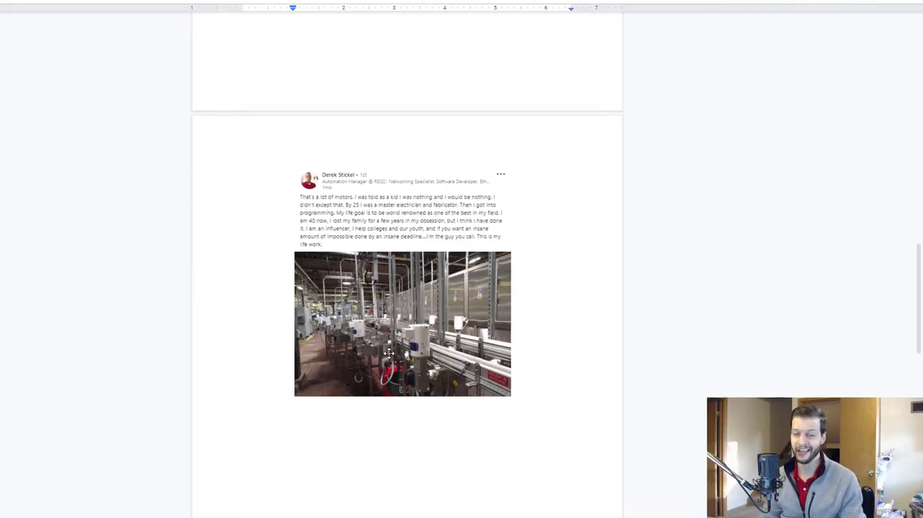
{"action": "left_click", "coordinate": [402, 323]}
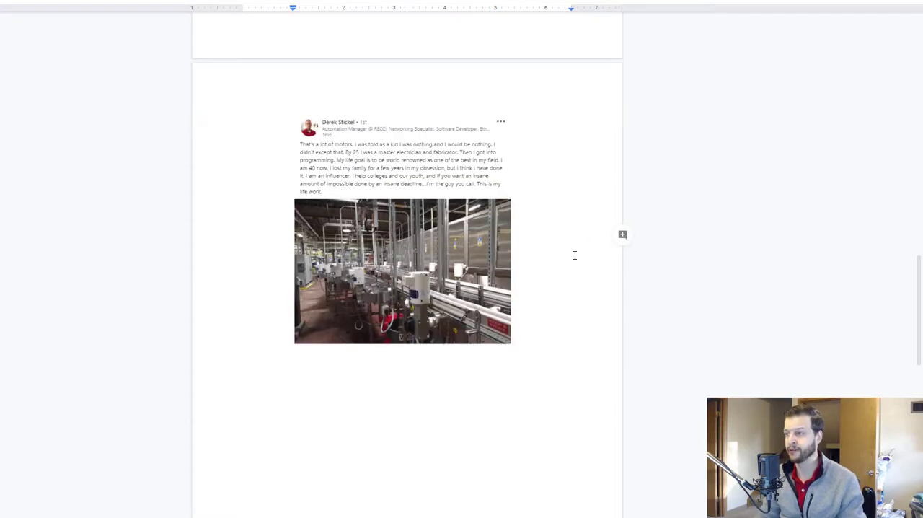
{"action": "mouse_move", "coordinate": [493, 405]}
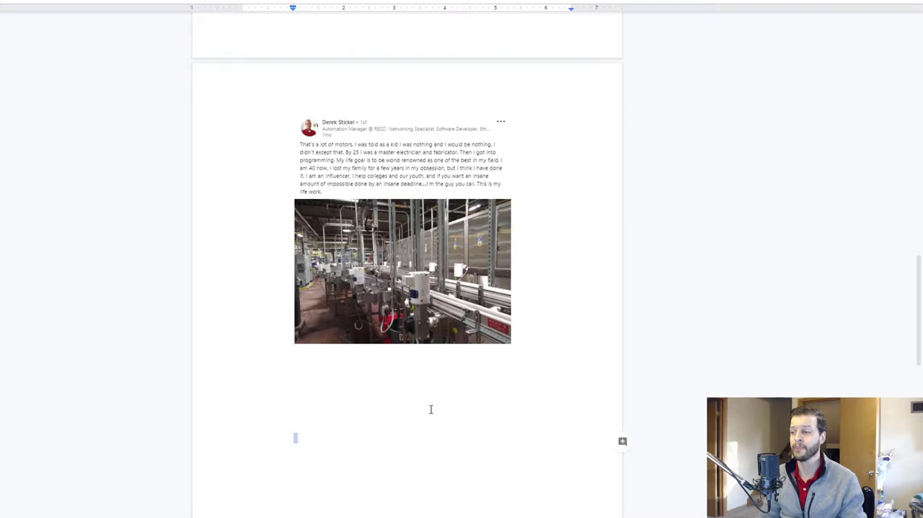
{"action": "scroll", "scroll_direction": "down", "scroll_amount": 3}
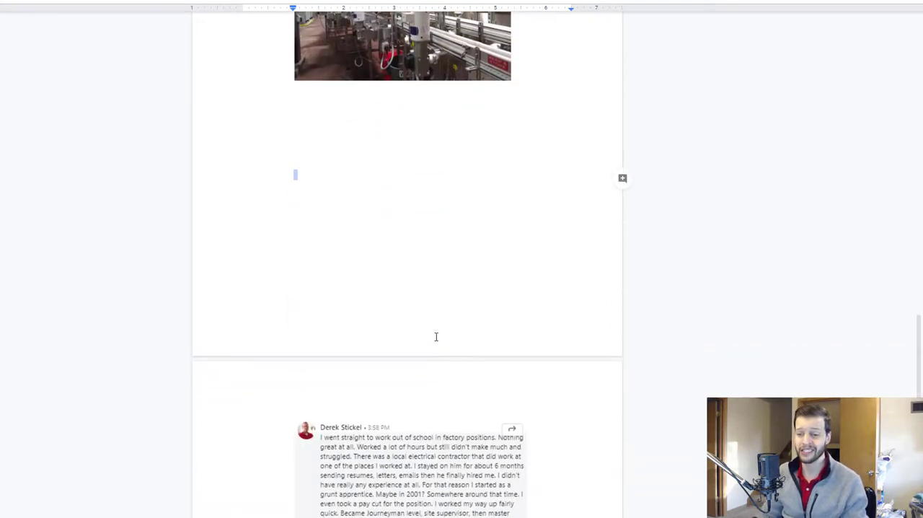
{"action": "scroll", "scroll_direction": "down", "scroll_amount": 3}
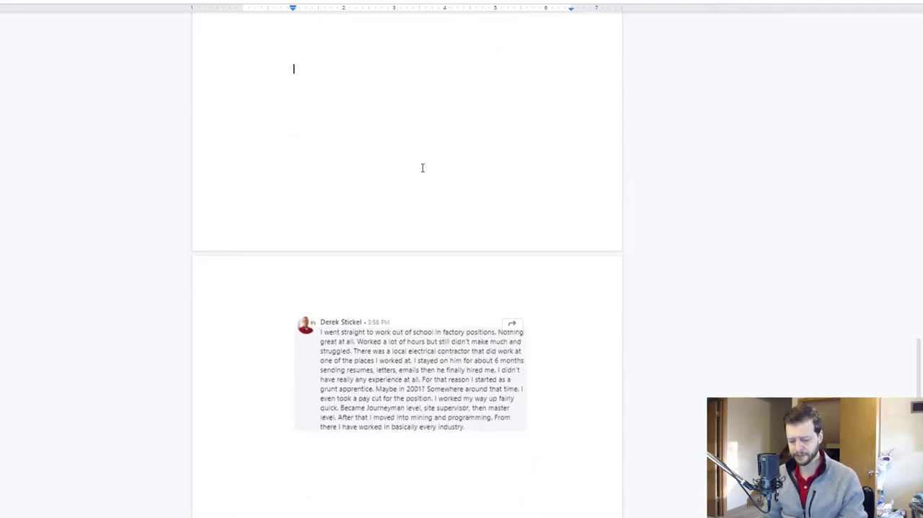
{"action": "mouse_move", "coordinate": [430, 311]}
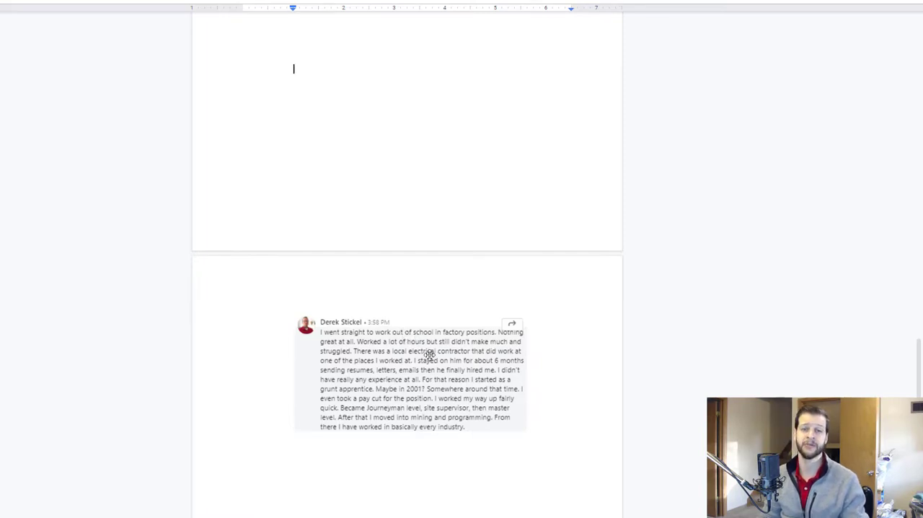
{"action": "left_click", "coordinate": [422, 369]}
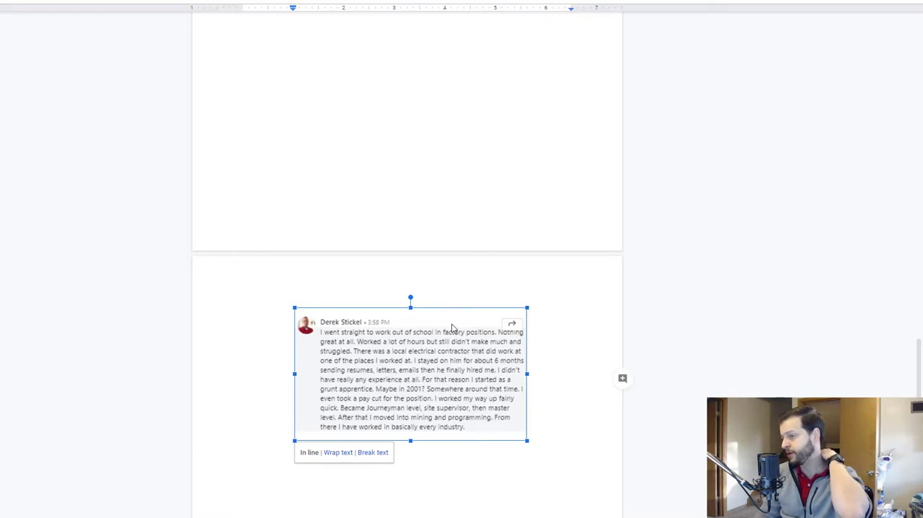
{"action": "mouse_move", "coordinate": [572, 482]}
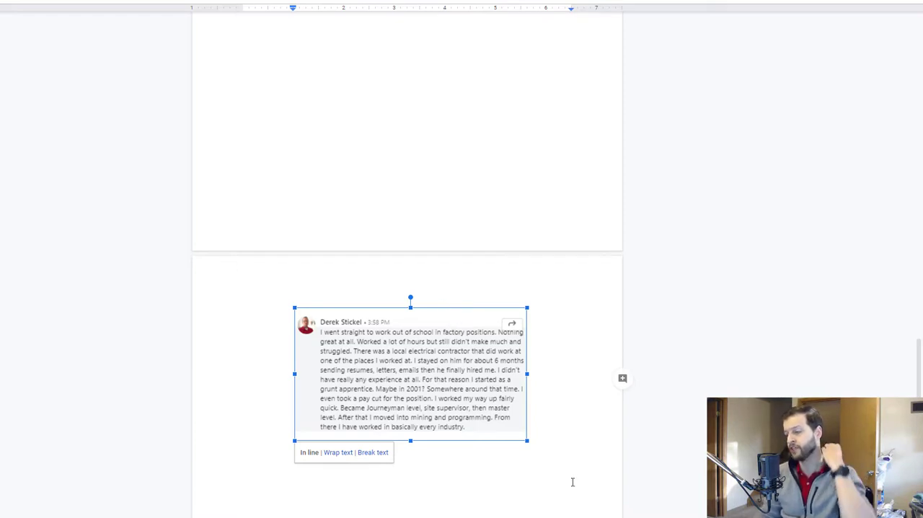
{"action": "mouse_move", "coordinate": [422, 341]}
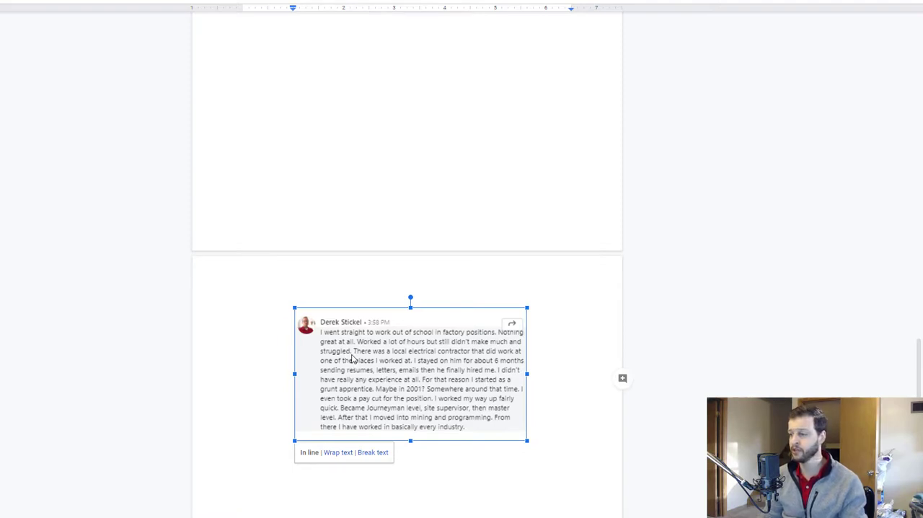
{"action": "mouse_move", "coordinate": [363, 358]}
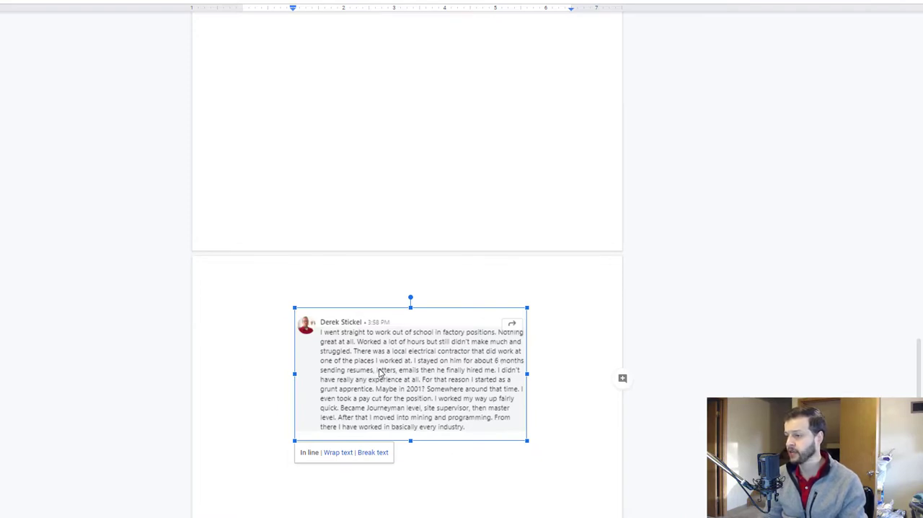
{"action": "mouse_move", "coordinate": [462, 366]}
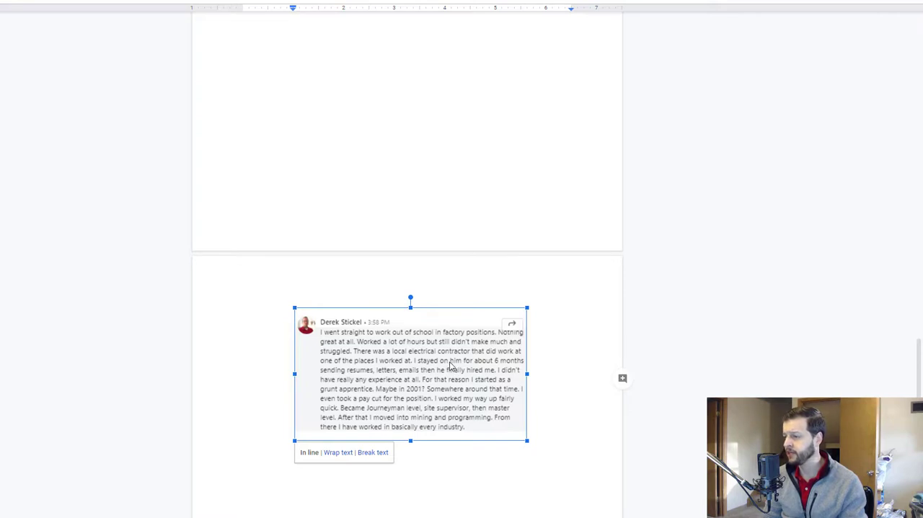
{"action": "mouse_move", "coordinate": [390, 381]}
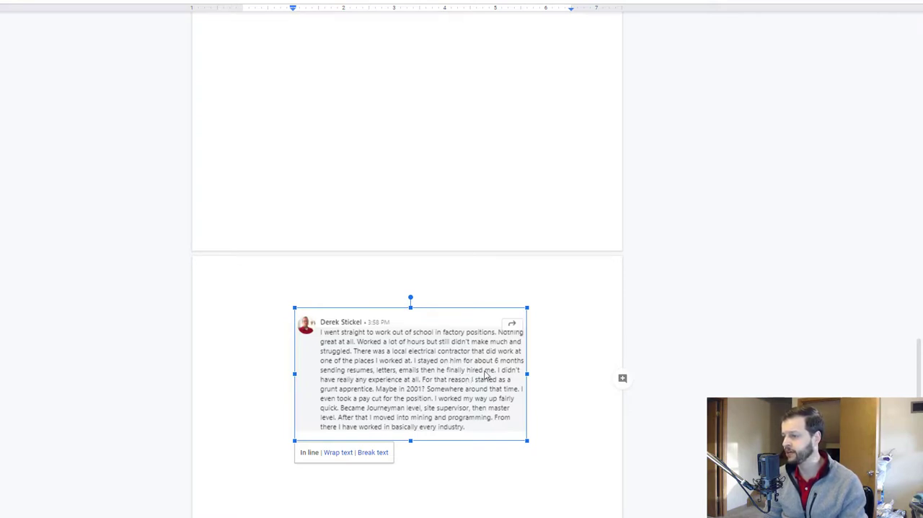
{"action": "mouse_move", "coordinate": [435, 373]}
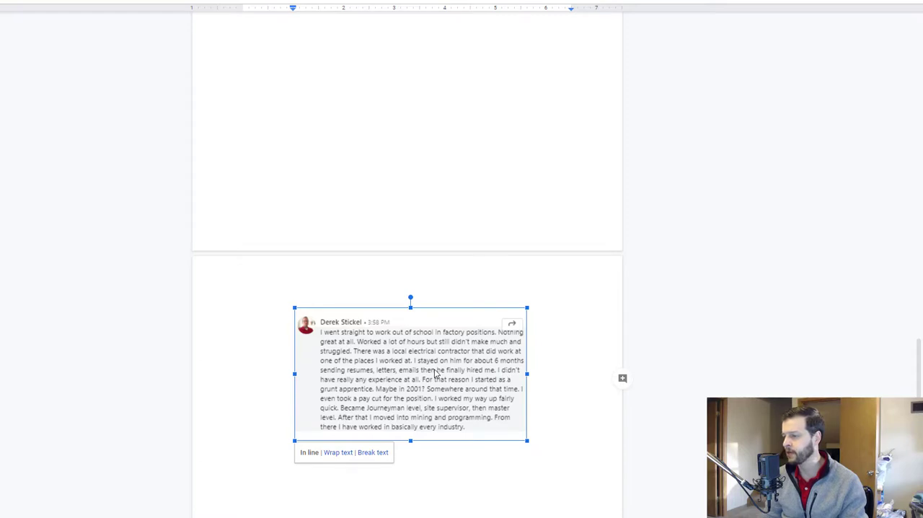
{"action": "mouse_move", "coordinate": [459, 369]}
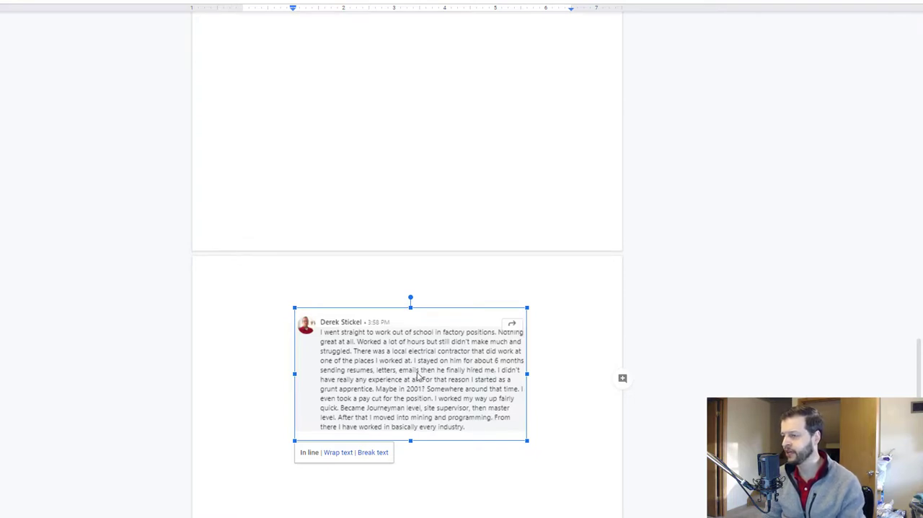
{"action": "mouse_move", "coordinate": [416, 381]}
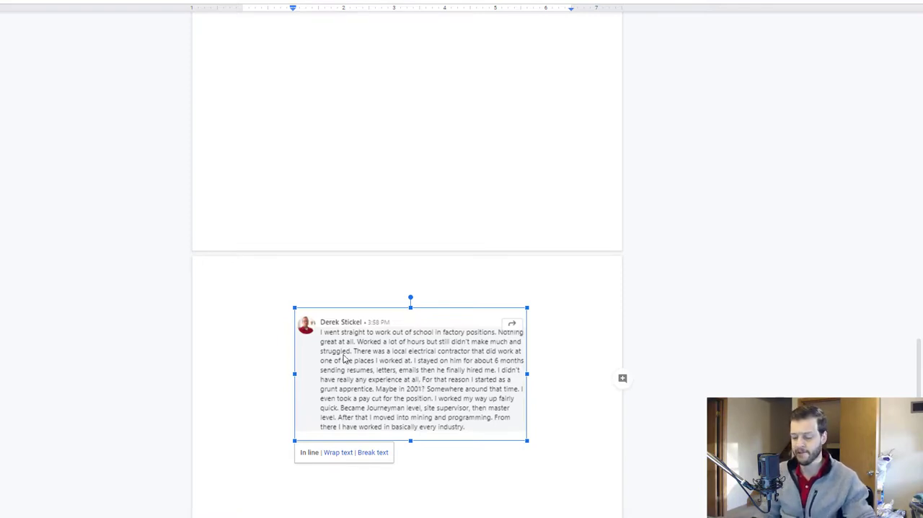
{"action": "mouse_move", "coordinate": [475, 417]}
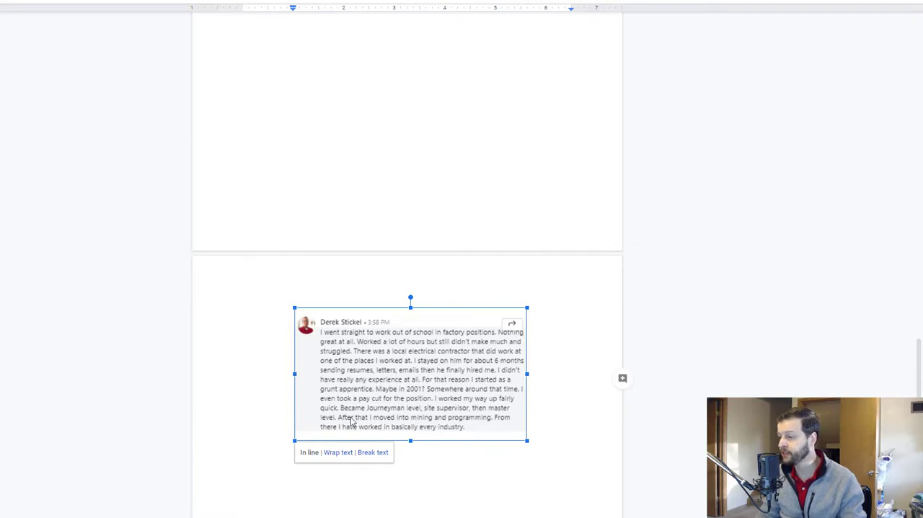
{"action": "mouse_move", "coordinate": [425, 416]}
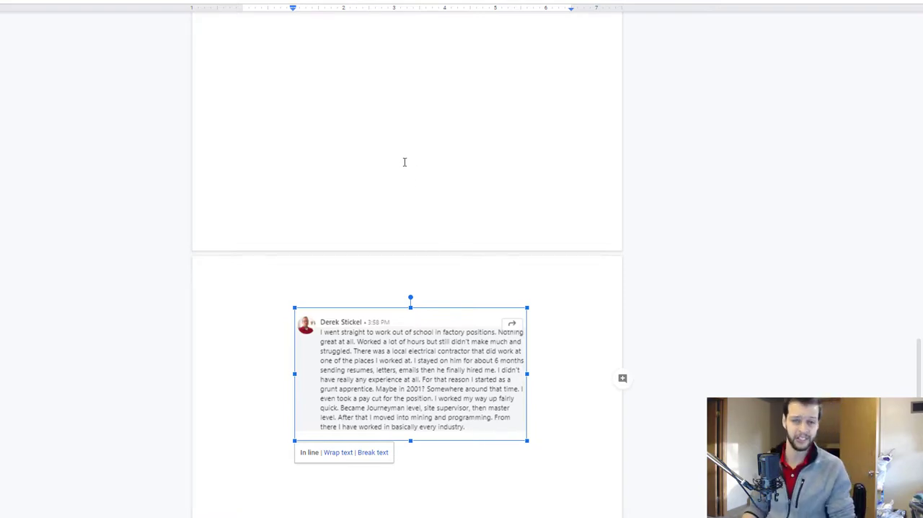
{"action": "mouse_move", "coordinate": [418, 118]}
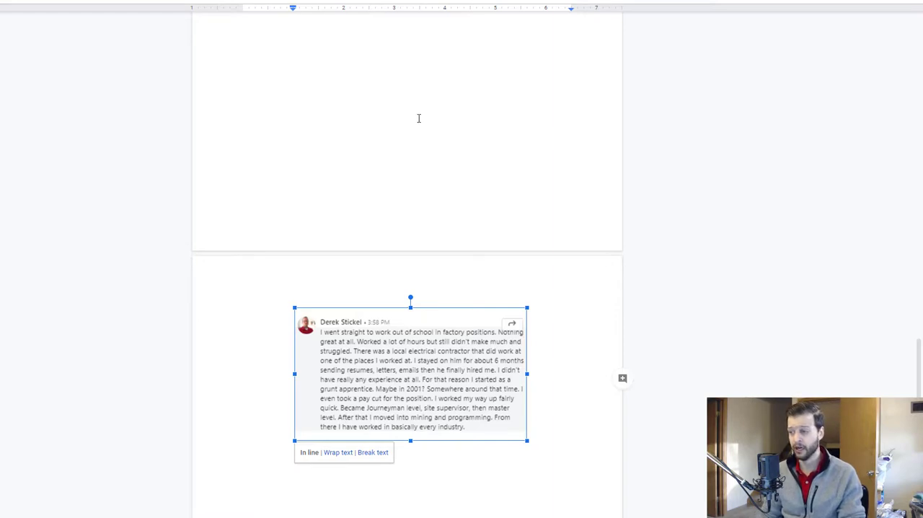
{"action": "mouse_move", "coordinate": [407, 120]}
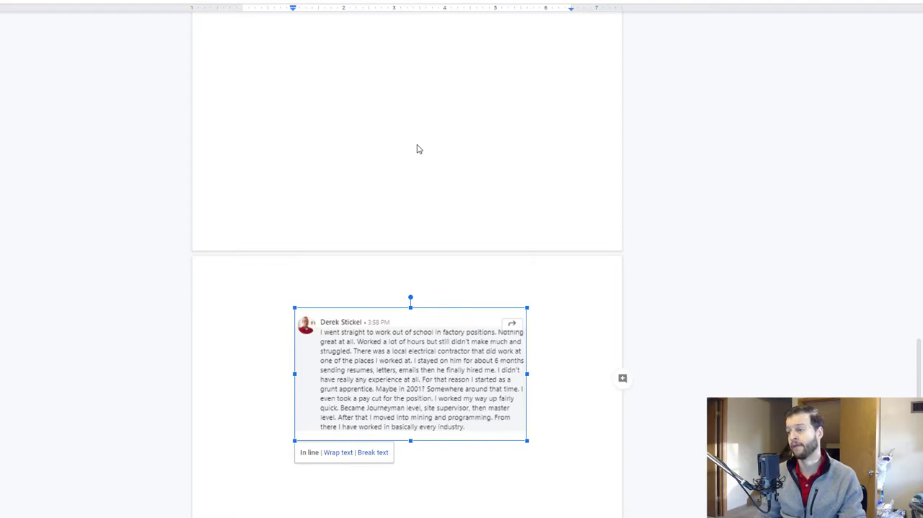
{"action": "left_click", "coordinate": [423, 150]}
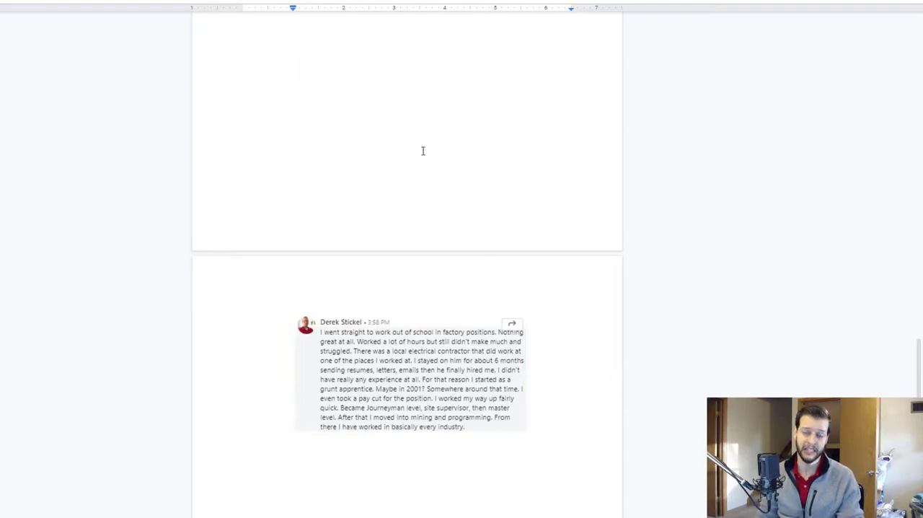
{"action": "mouse_move", "coordinate": [408, 152]}
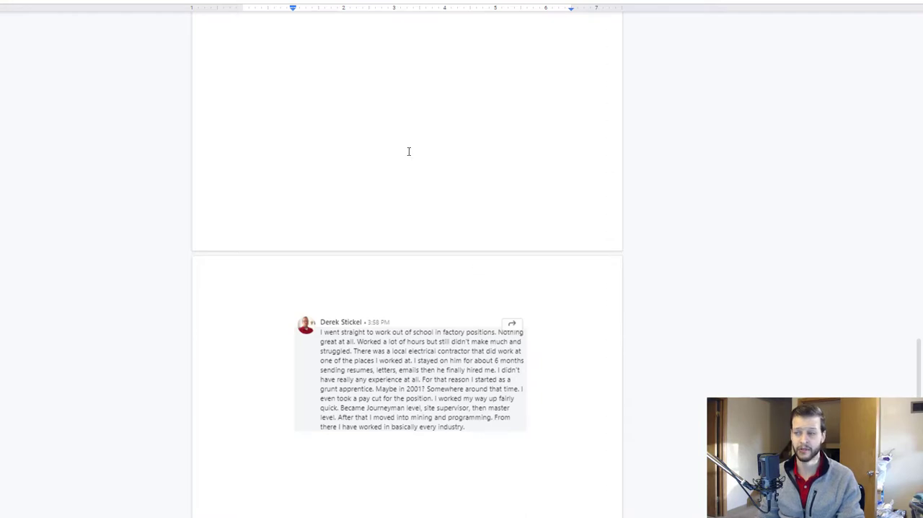
{"action": "scroll", "scroll_direction": "down", "scroll_amount": 3}
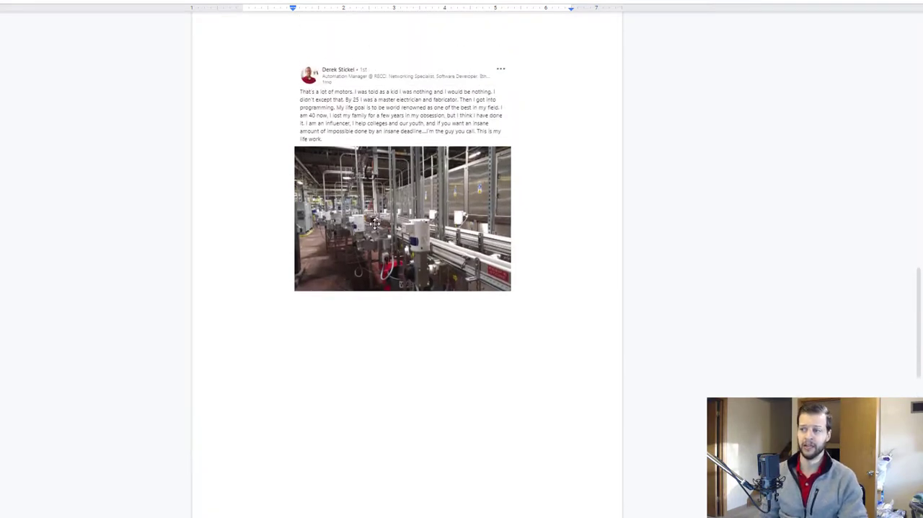
{"action": "mouse_move", "coordinate": [410, 280]}
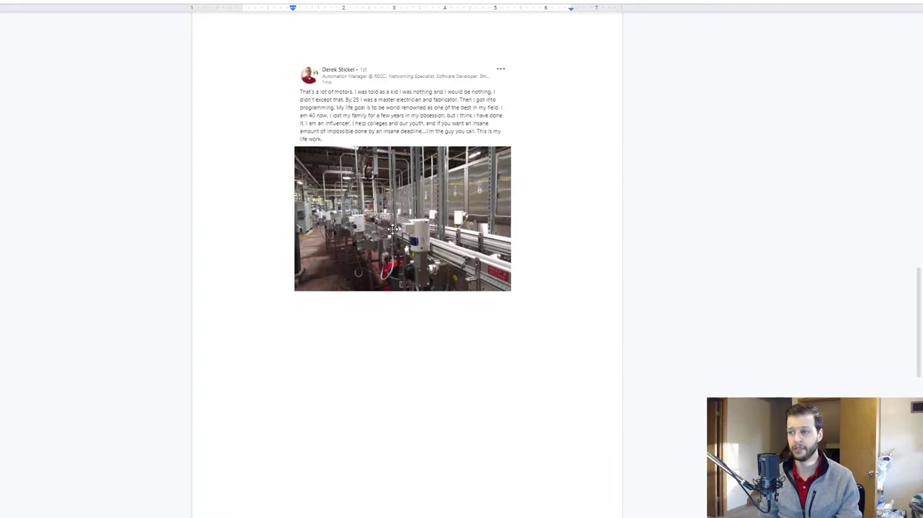
{"action": "scroll", "scroll_direction": "down", "scroll_amount": 3}
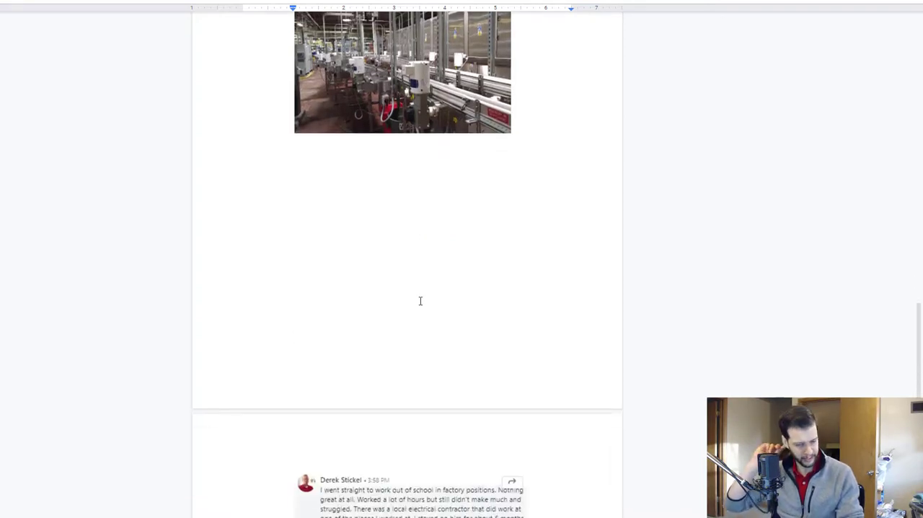
{"action": "mouse_move", "coordinate": [425, 328]}
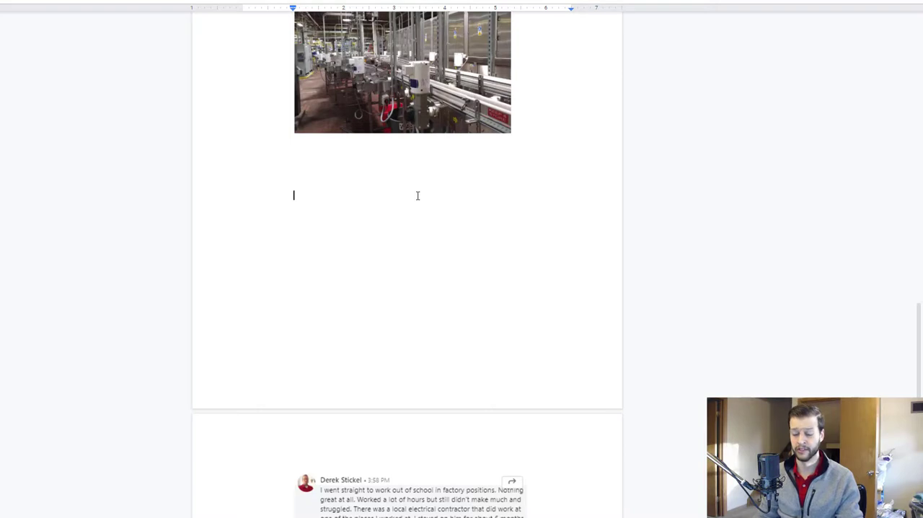
{"action": "mouse_move", "coordinate": [425, 231]}
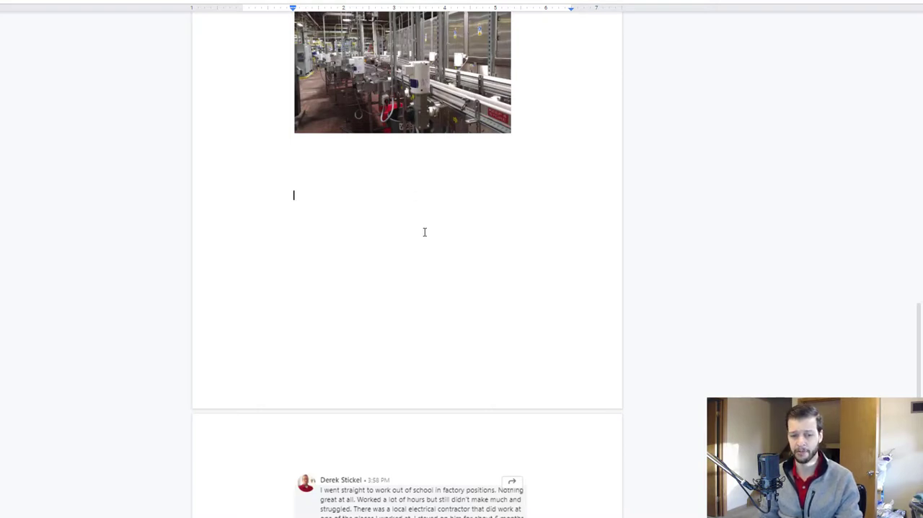
{"action": "scroll", "scroll_direction": "down", "scroll_amount": 3}
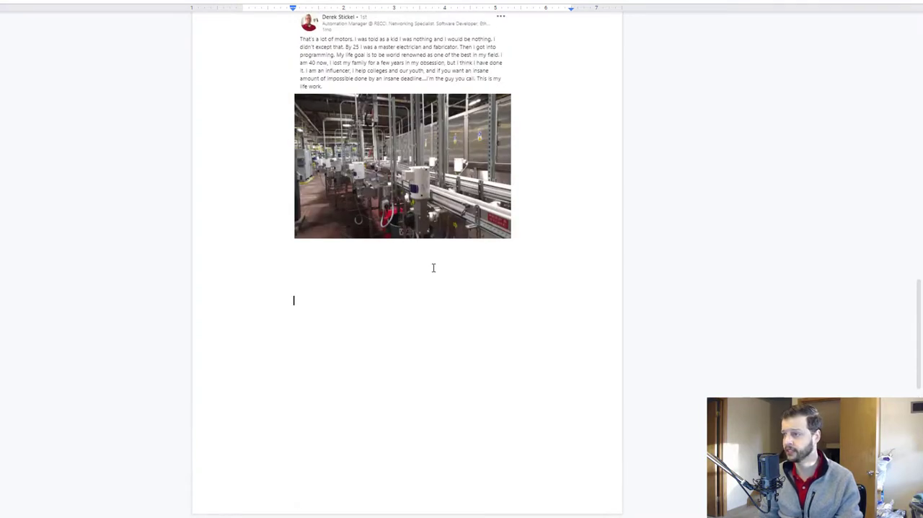
{"action": "scroll", "scroll_direction": "down", "scroll_amount": 3}
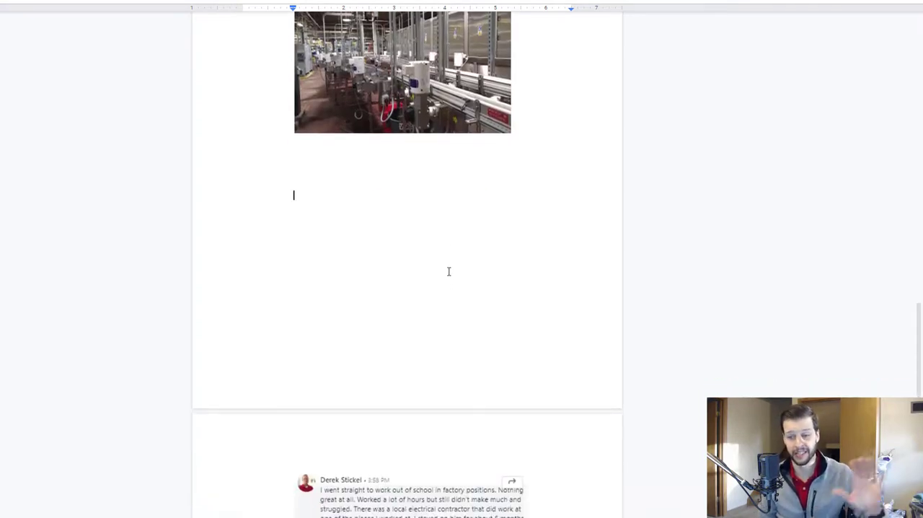
{"action": "mouse_move", "coordinate": [454, 302]}
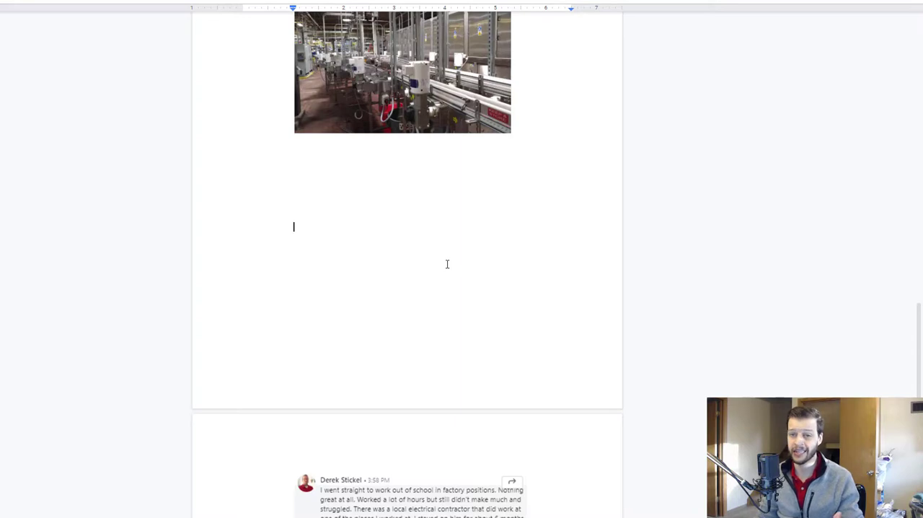
{"action": "mouse_move", "coordinate": [493, 395]}
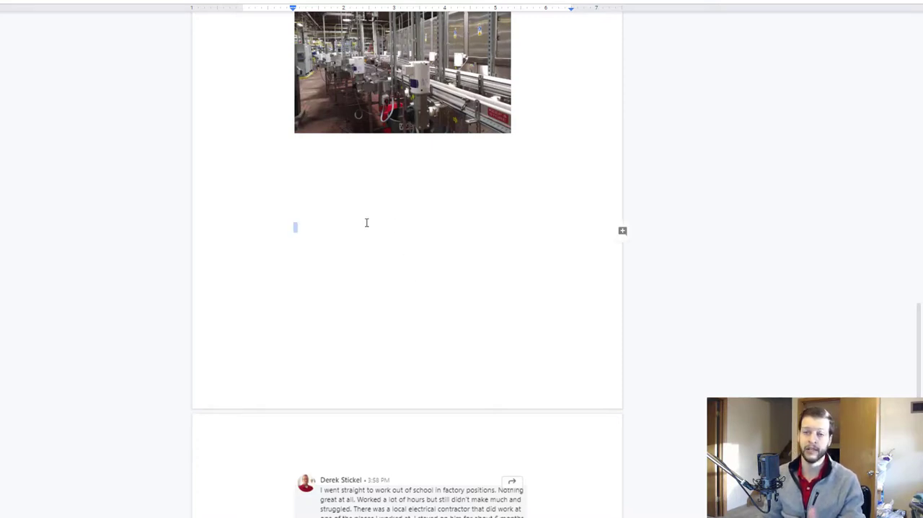
{"action": "mouse_move", "coordinate": [432, 282]}
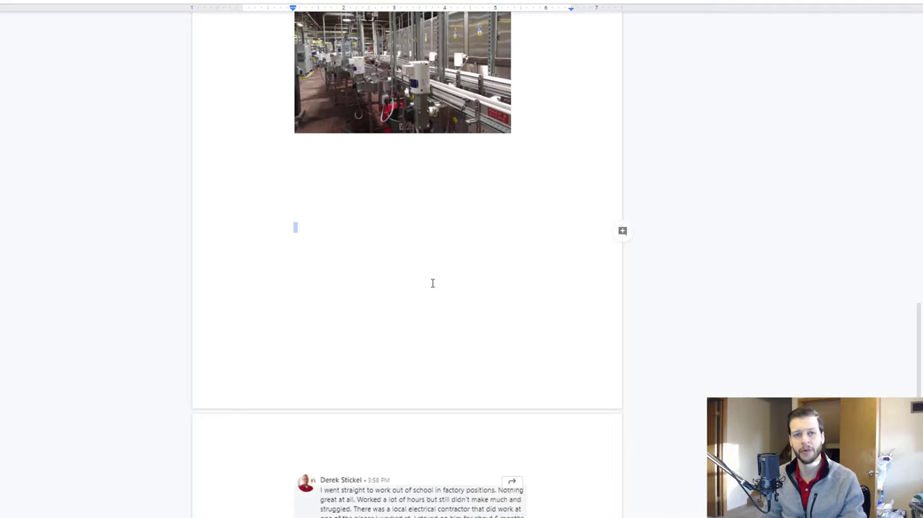
{"action": "mouse_move", "coordinate": [423, 291]}
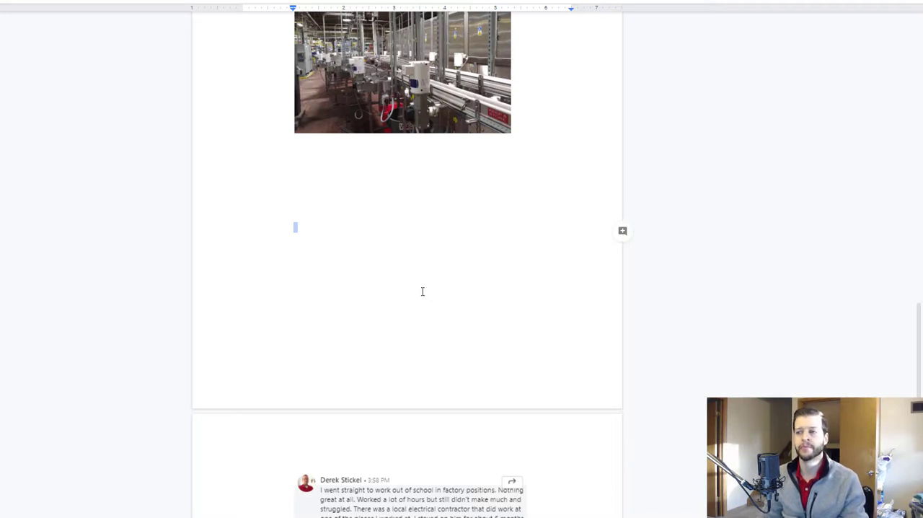
{"action": "mouse_move", "coordinate": [445, 325]}
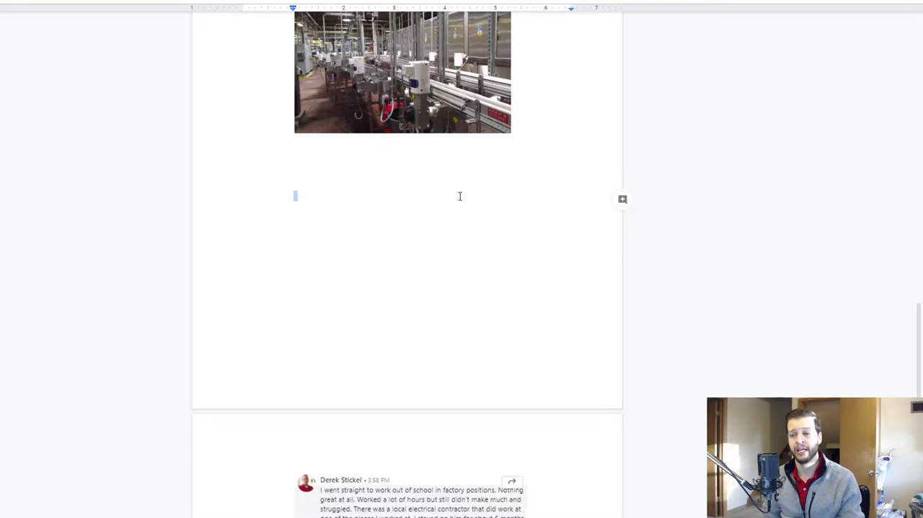
{"action": "mouse_move", "coordinate": [455, 197]}
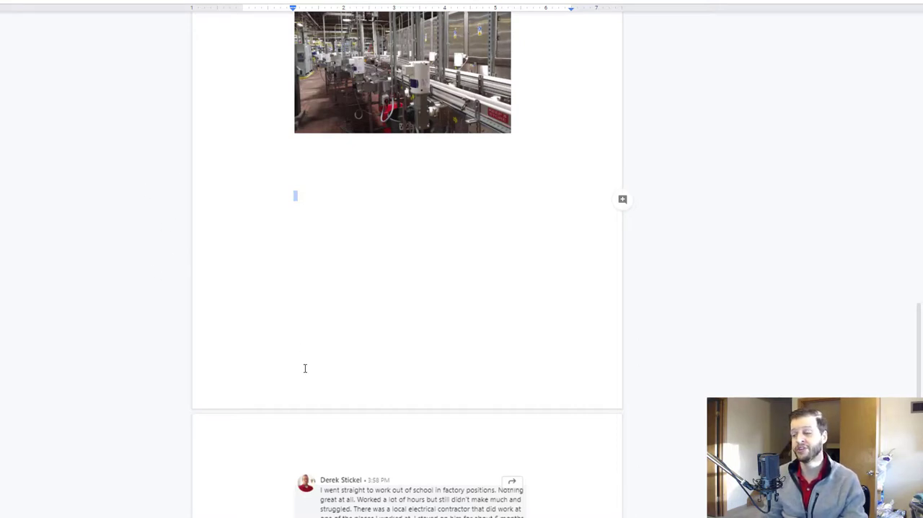
Scroll down, then back up to the 'huge day' LinkedIn post and its comment thread.
{"action": "scroll", "scroll_direction": "down", "scroll_amount": 3}
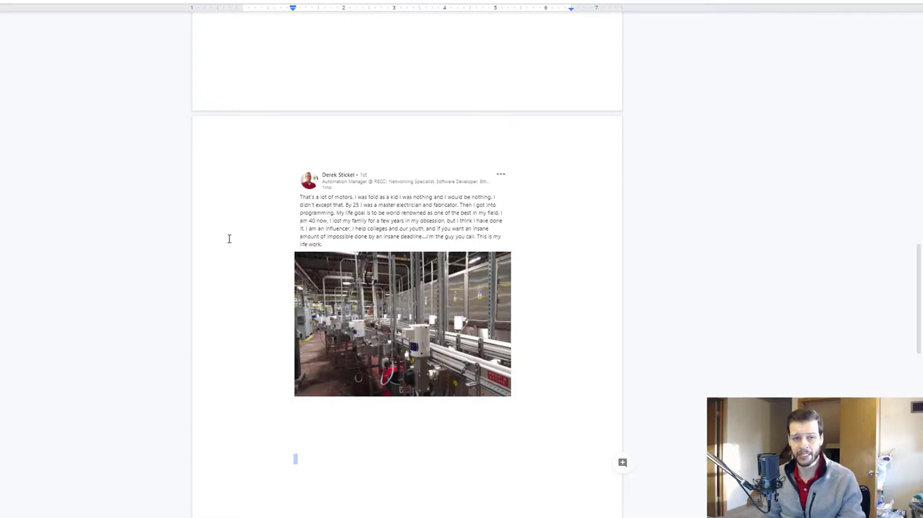
{"action": "mouse_move", "coordinate": [259, 275]}
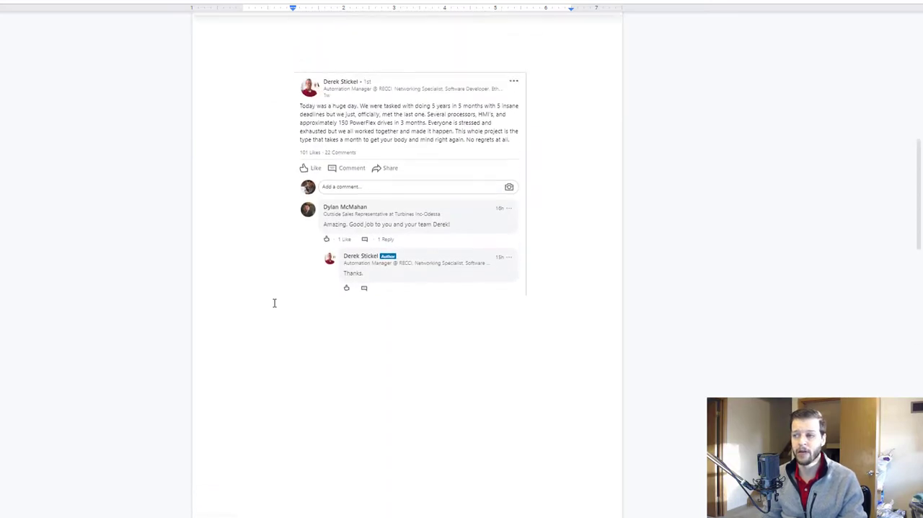
{"action": "scroll", "scroll_direction": "up", "scroll_amount": 3}
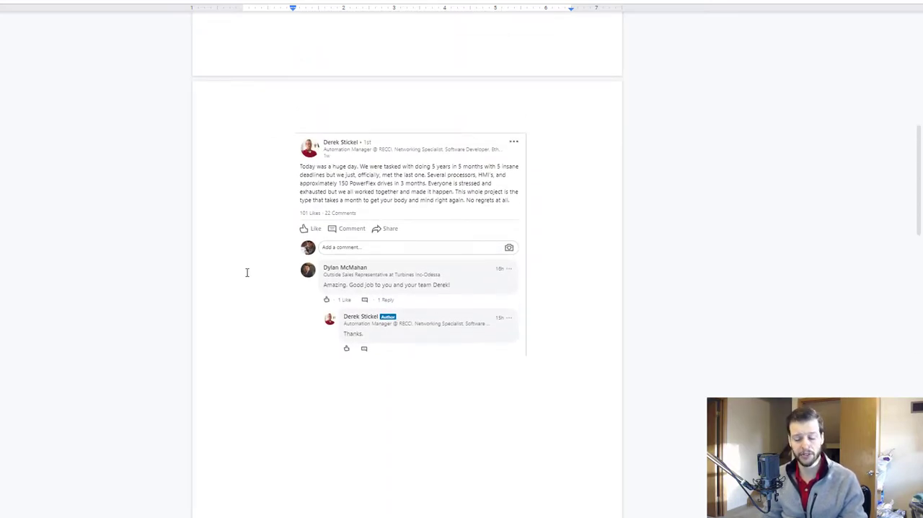
{"action": "mouse_move", "coordinate": [262, 288]}
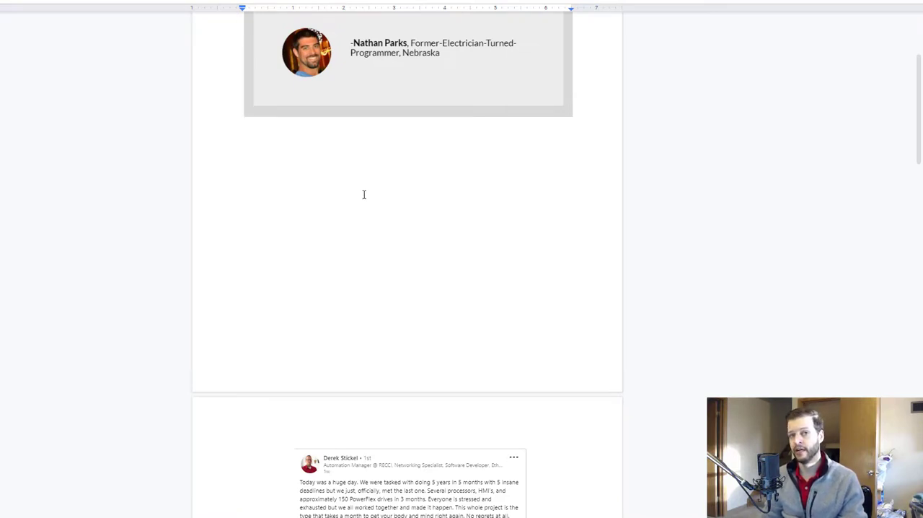
{"action": "mouse_move", "coordinate": [347, 223]}
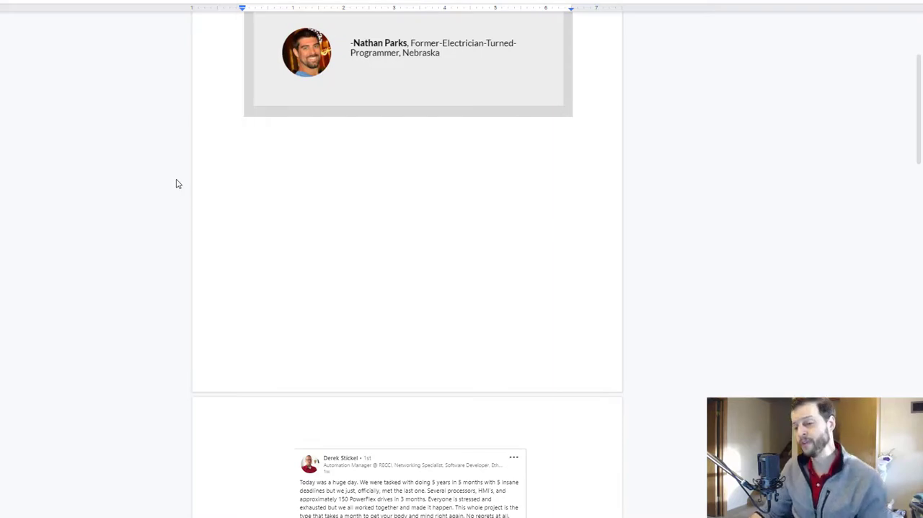
{"action": "mouse_move", "coordinate": [72, 253]}
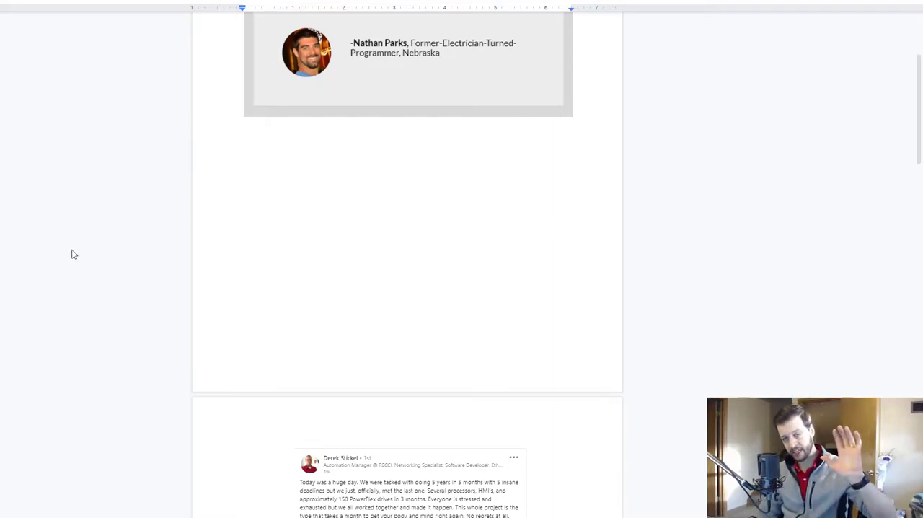